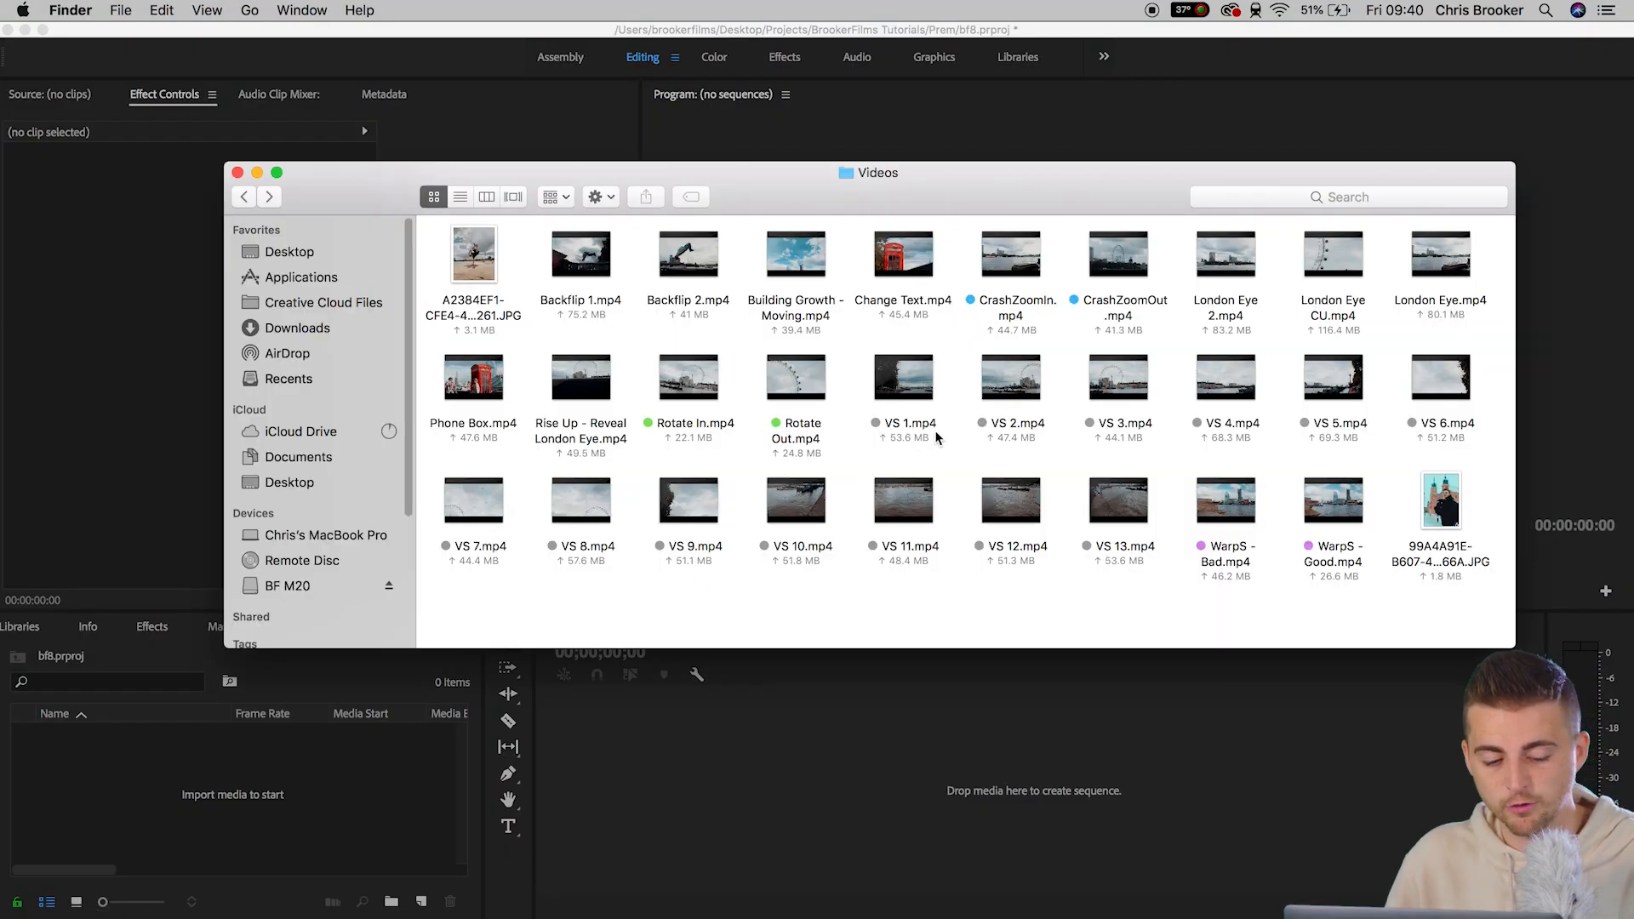
pyautogui.moveTo(866, 660)
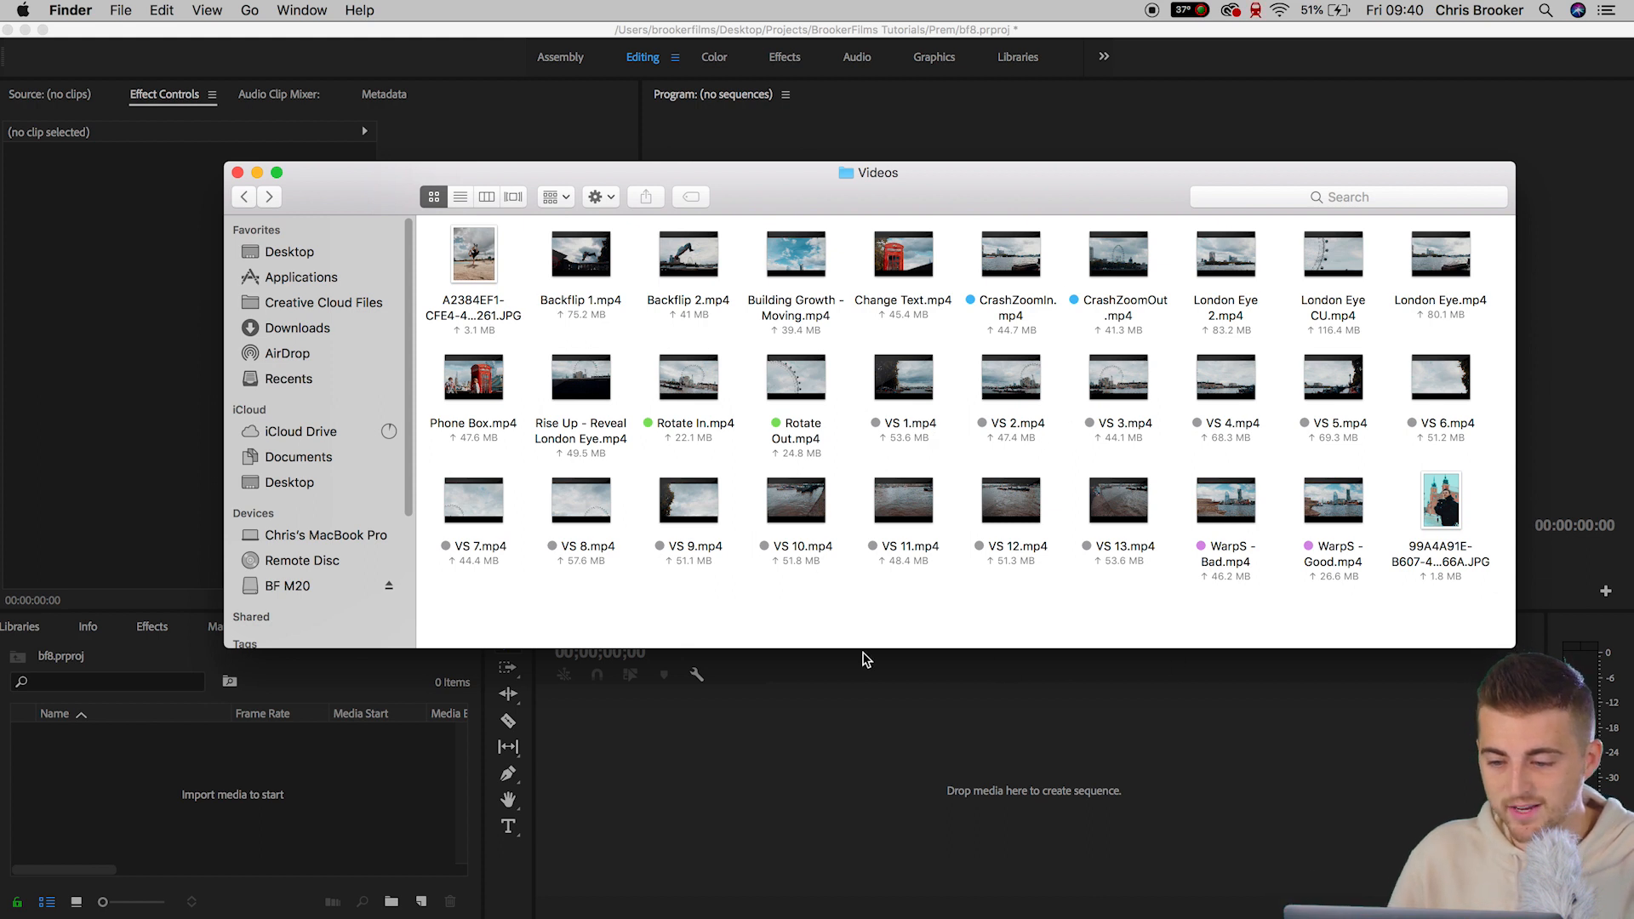
pyautogui.moveTo(688, 377)
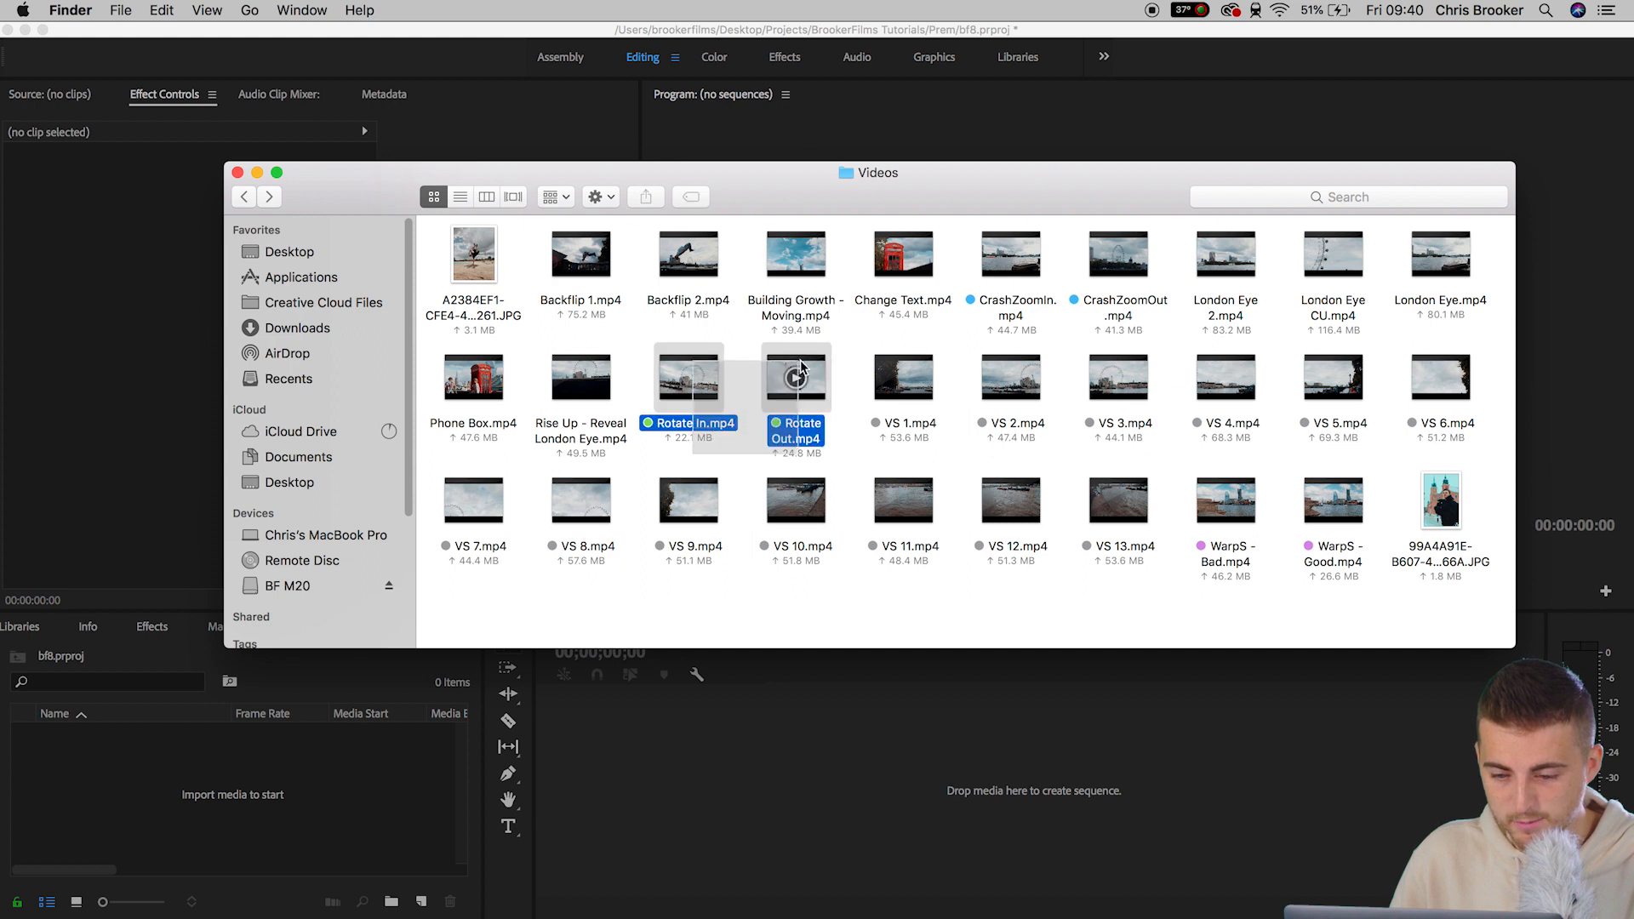
# - Drag Rotate In.mp4 and Rotate Out.mp4 from Finder into the Project panel
pyautogui.moveTo(730, 396); pyautogui.dragTo(187, 776)
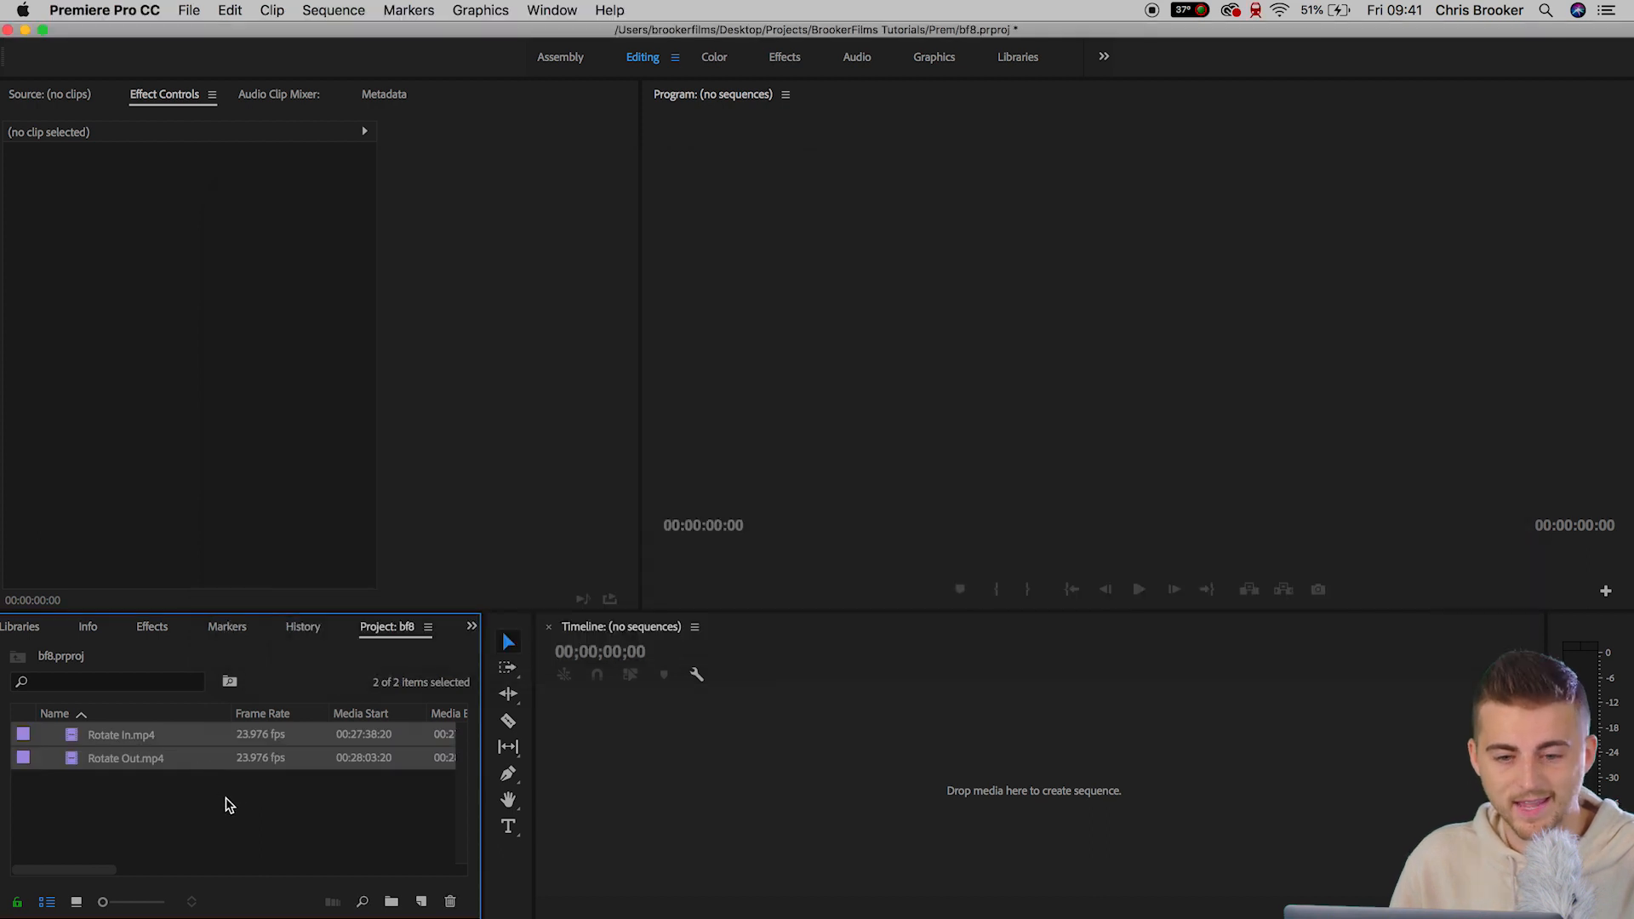
# - Create a custom 1920x1080, 23.976 fps sequence named rotation via File > New > Sequence
pyautogui.click(175, 10)
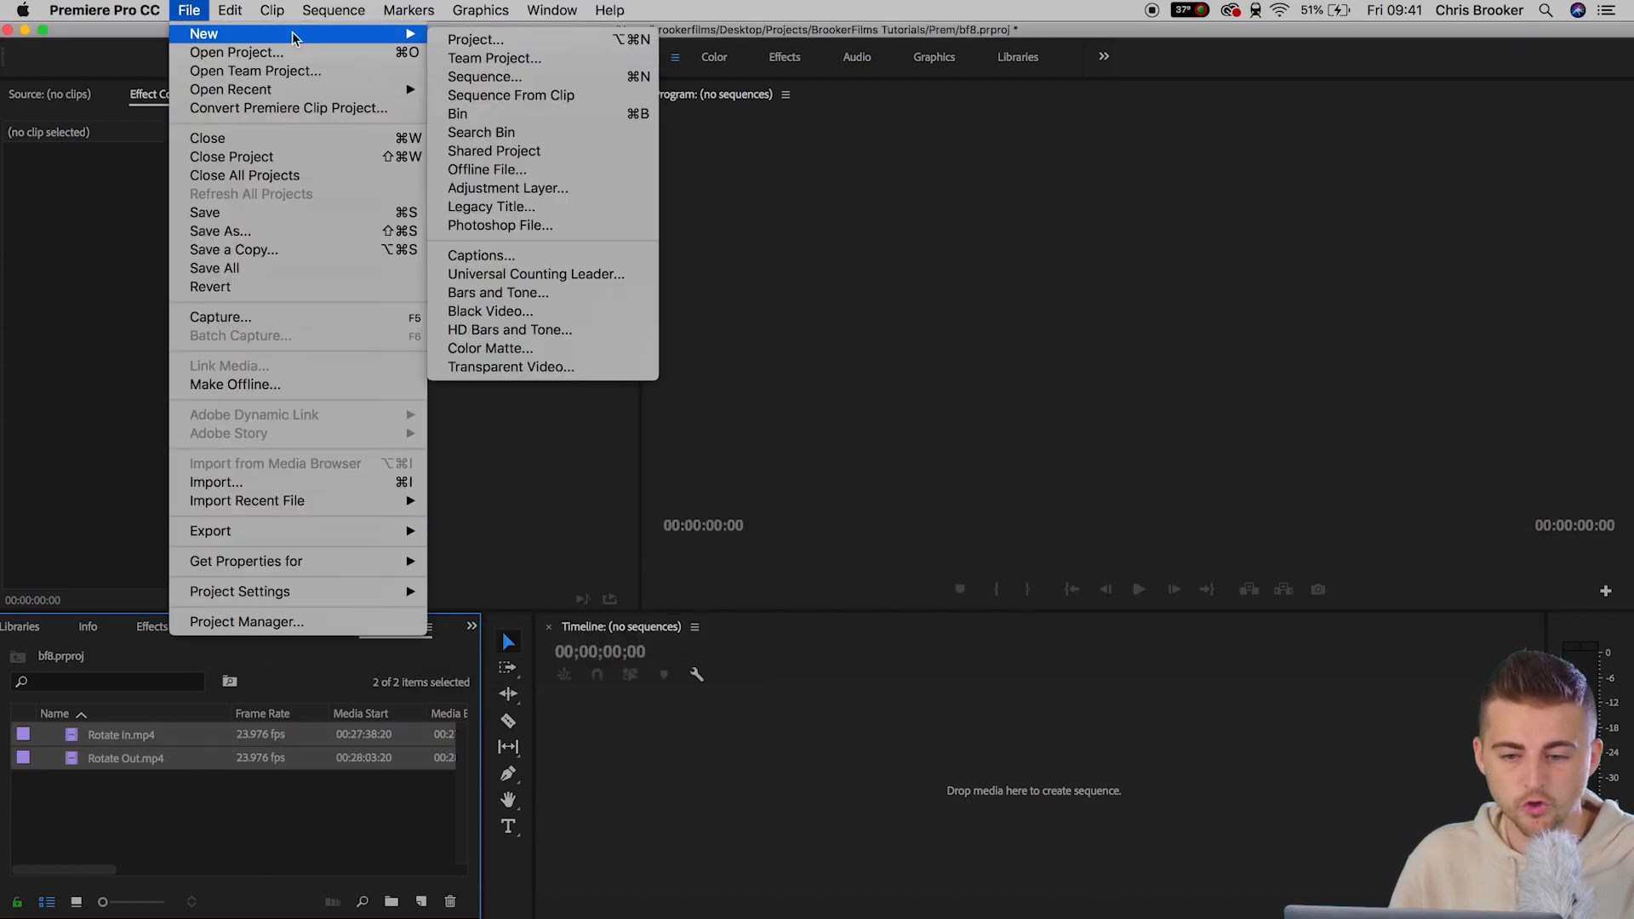
pyautogui.click(488, 76)
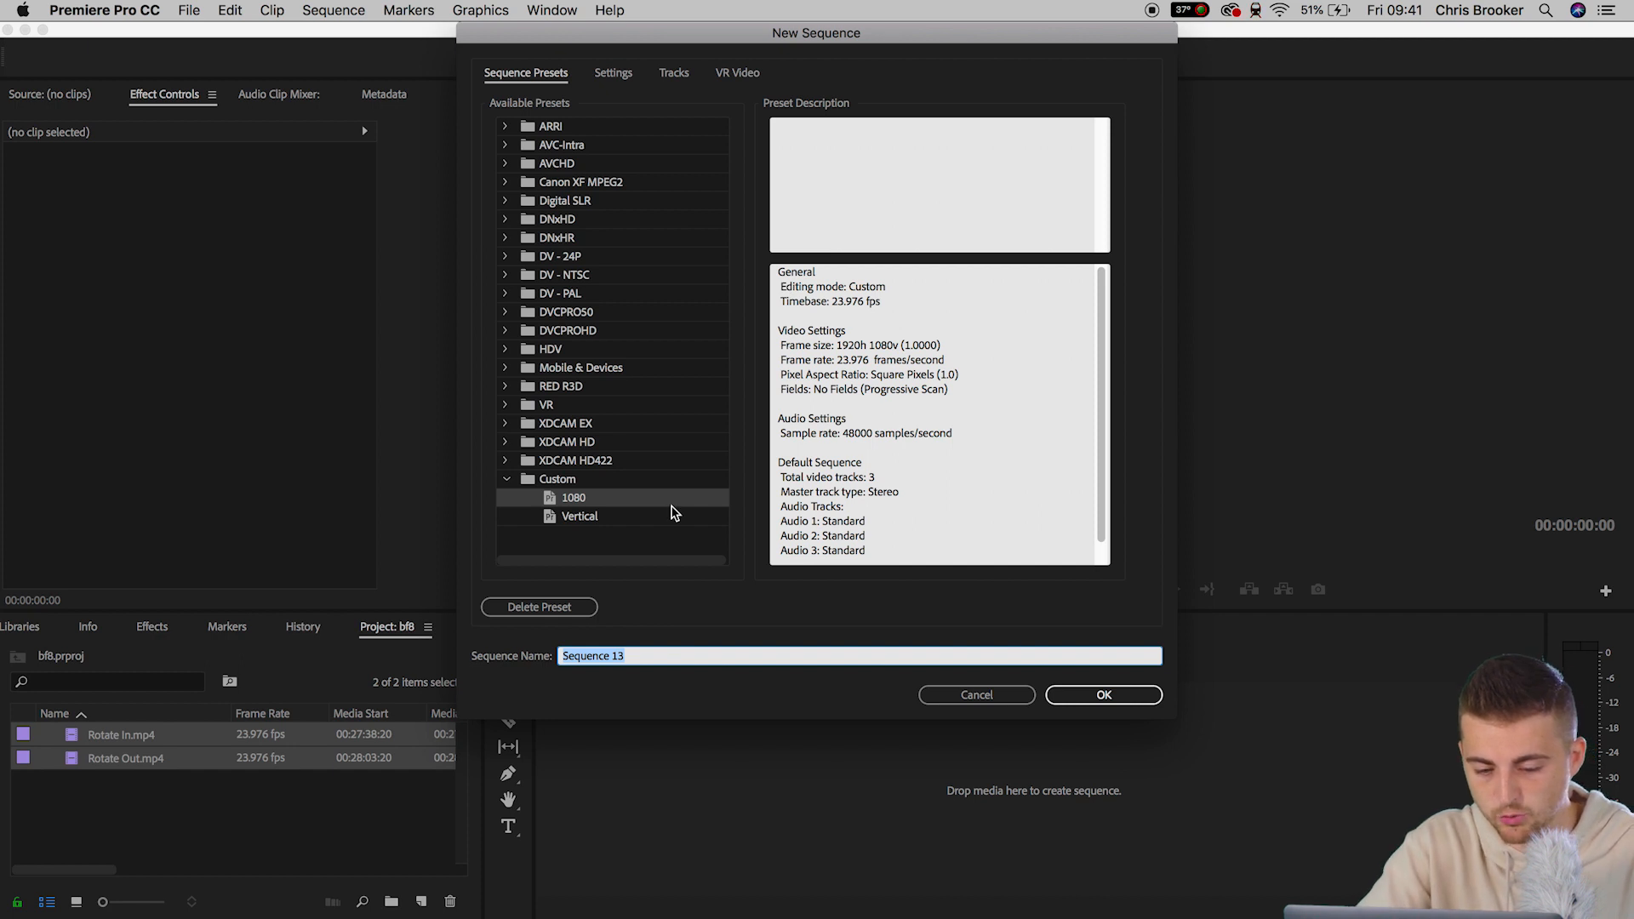
pyautogui.write('rotai')
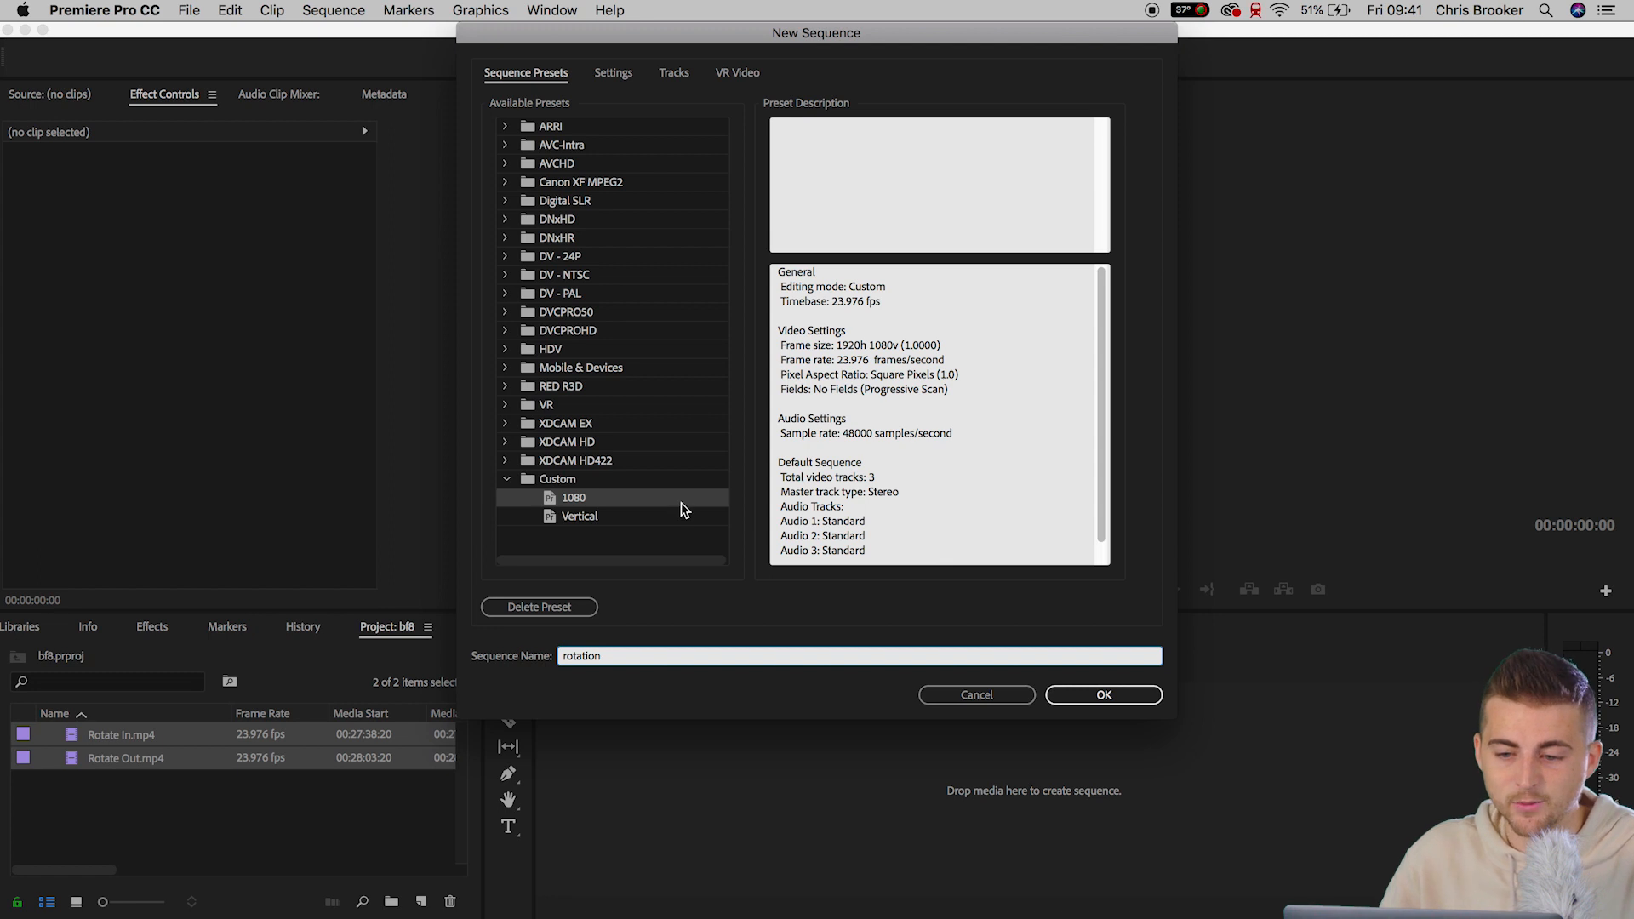
pyautogui.click(613, 72)
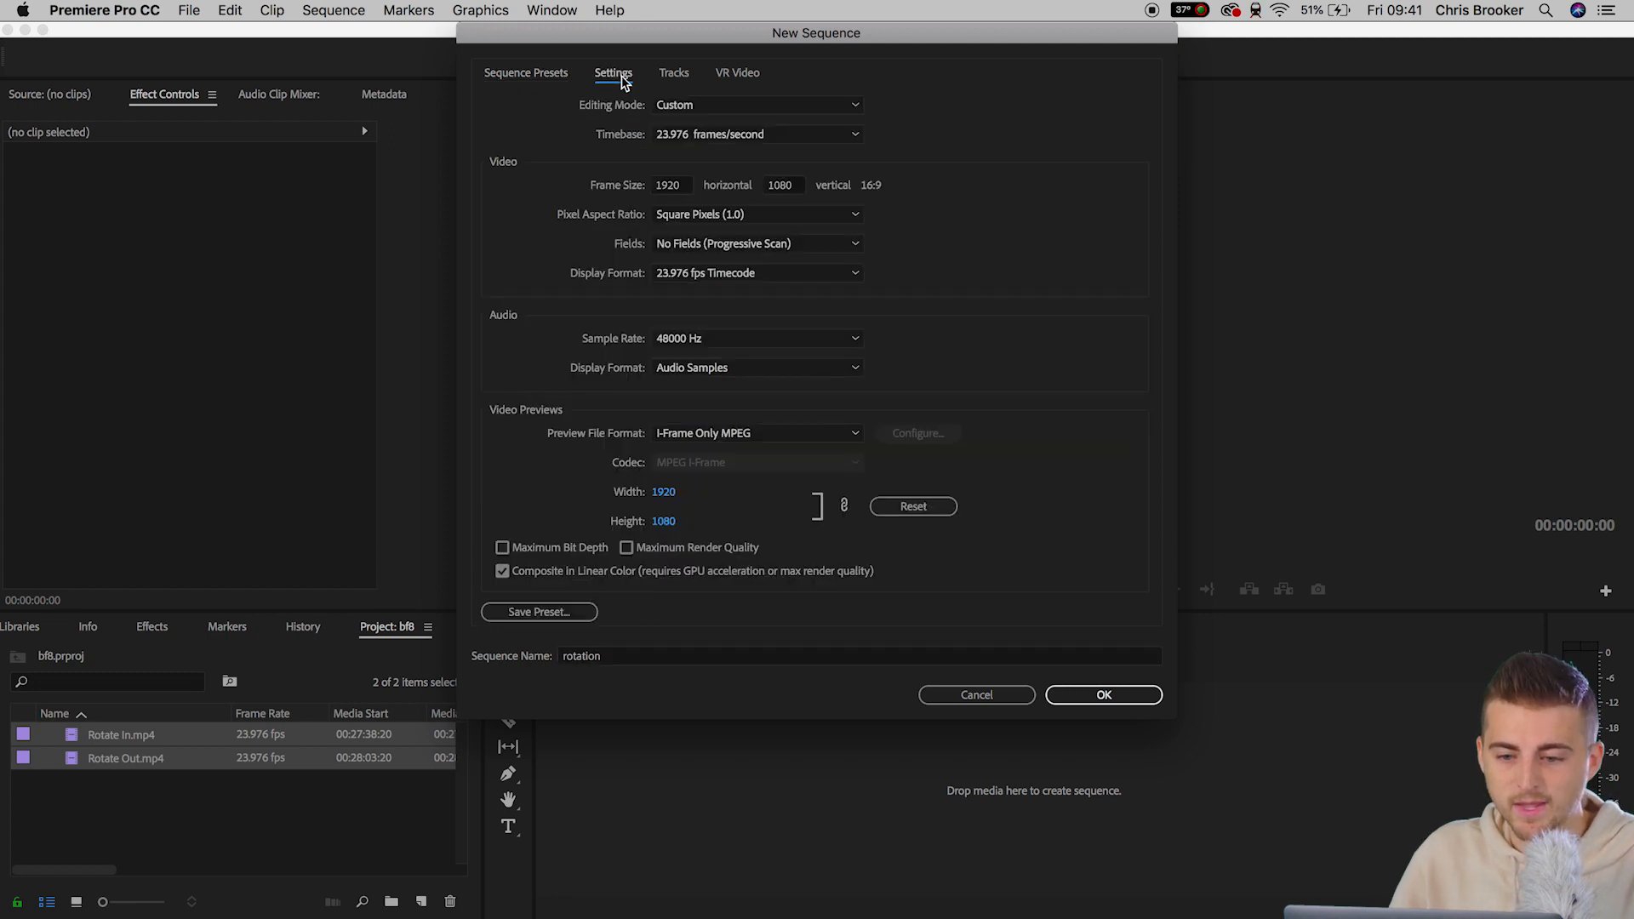
pyautogui.click(756, 105)
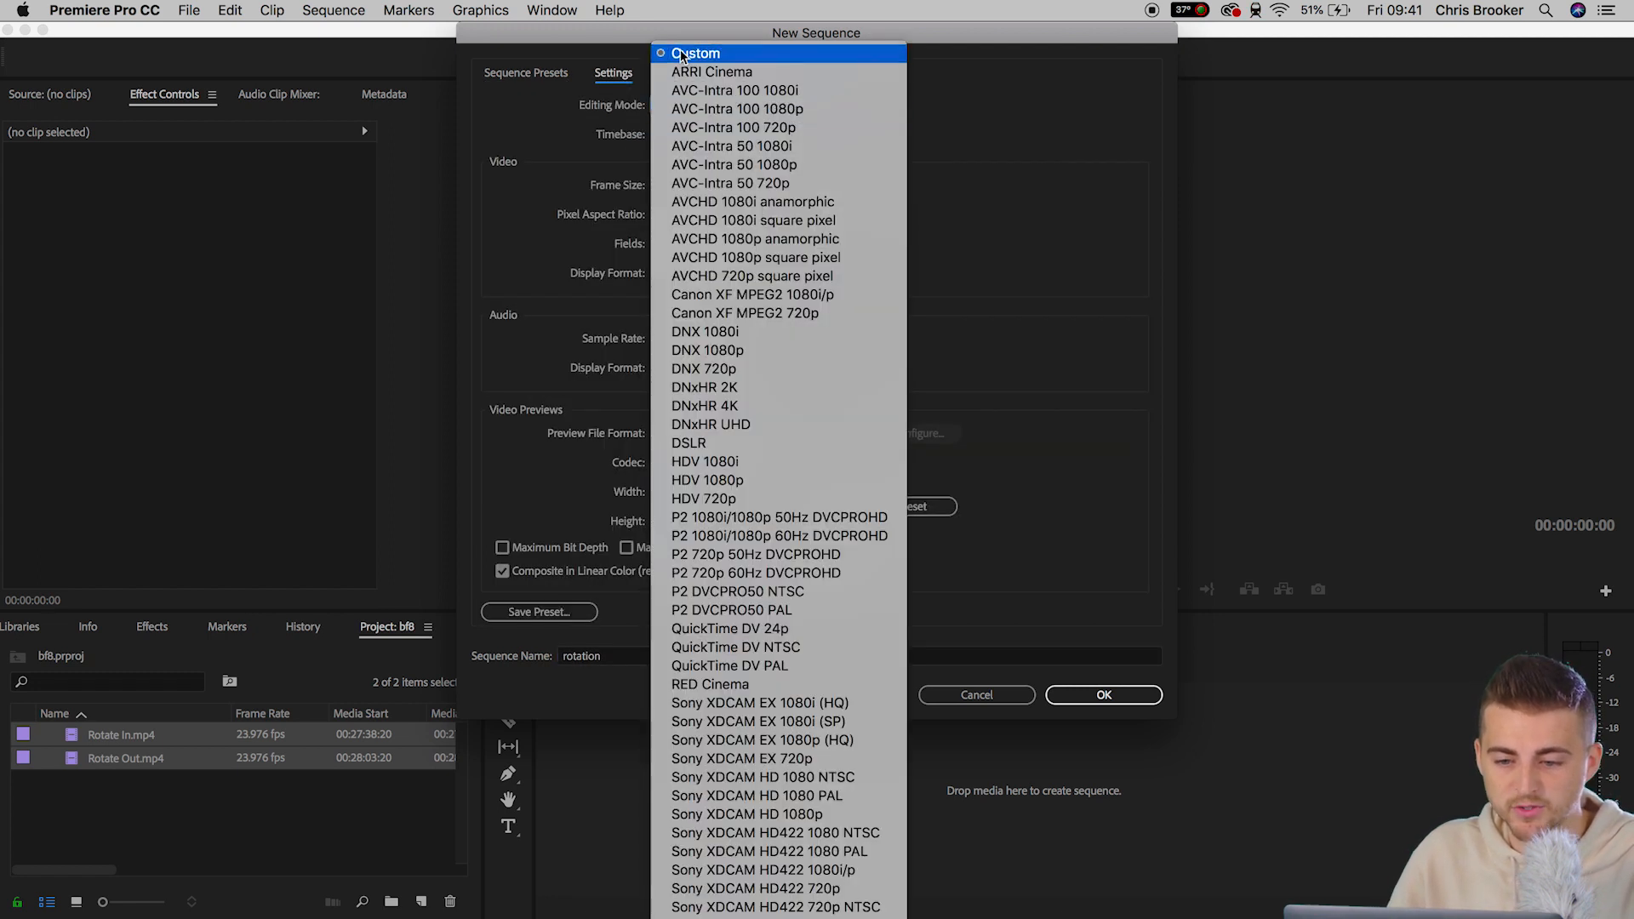
pyautogui.click(757, 133)
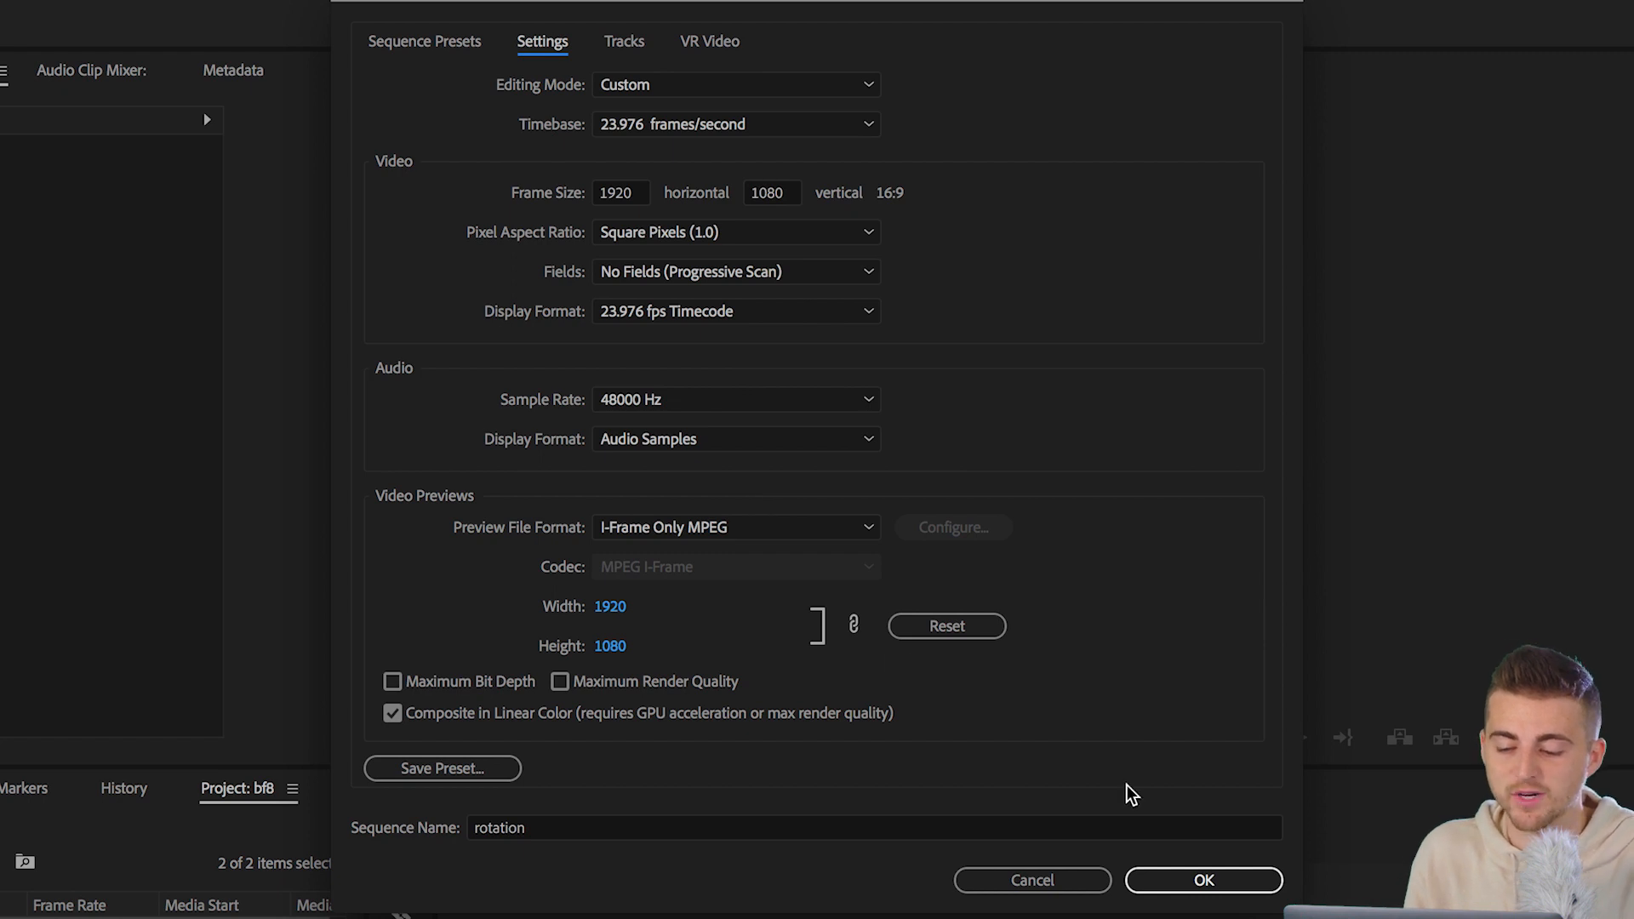
pyautogui.click(1204, 904)
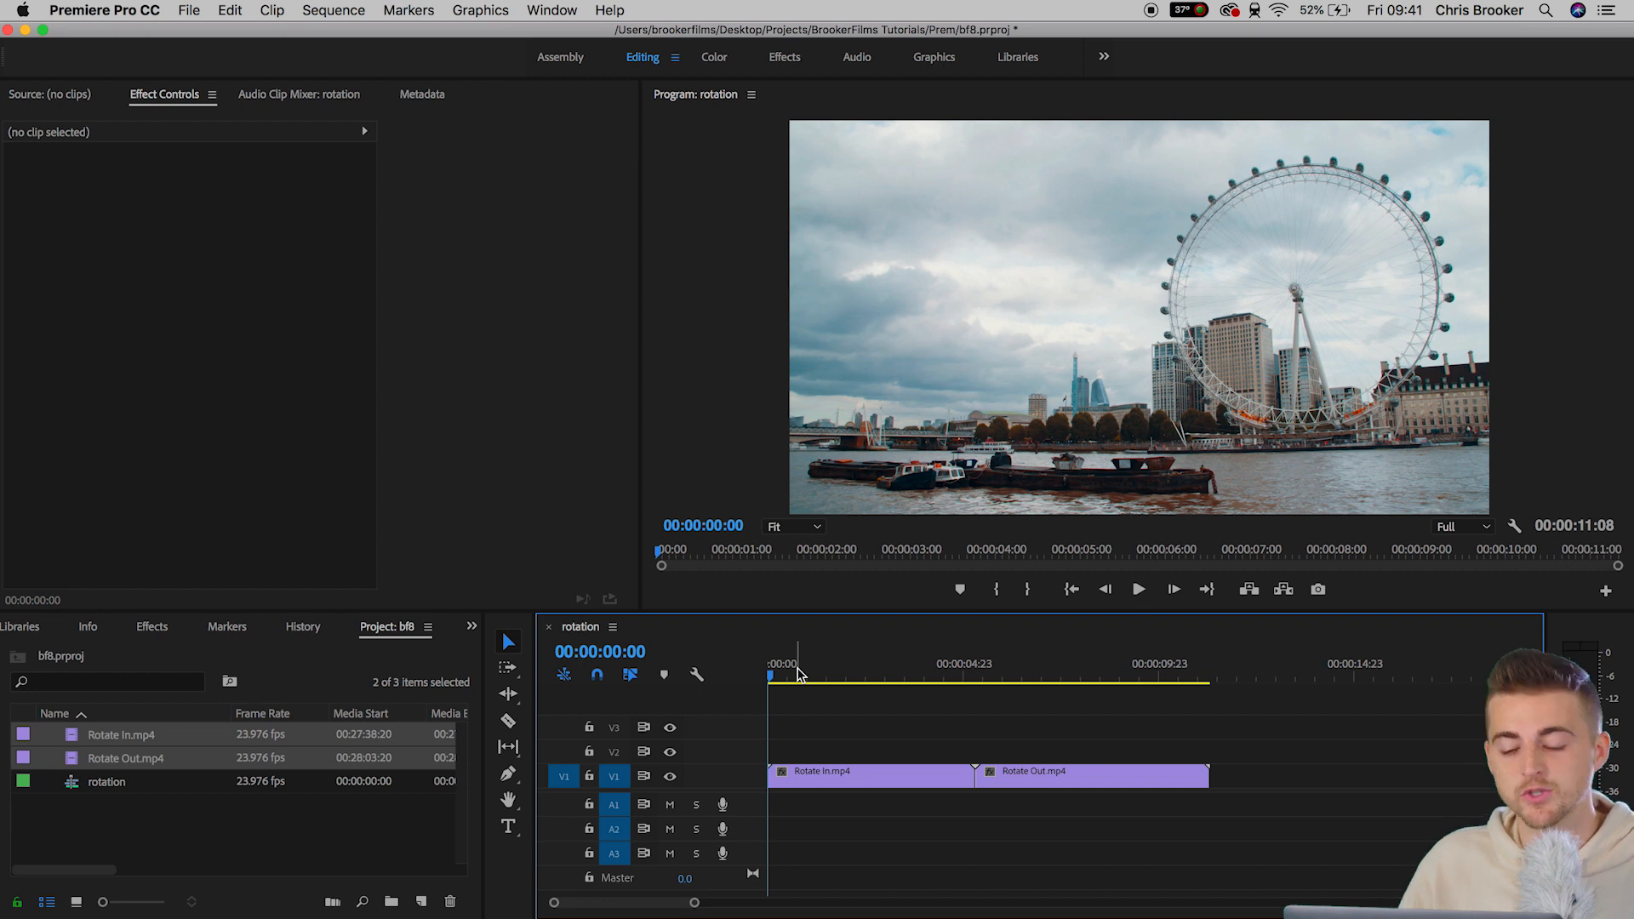
# - Scrub through the spin, trim at it and slide Rotate Out left against Rotate In
pyautogui.click(906, 676)
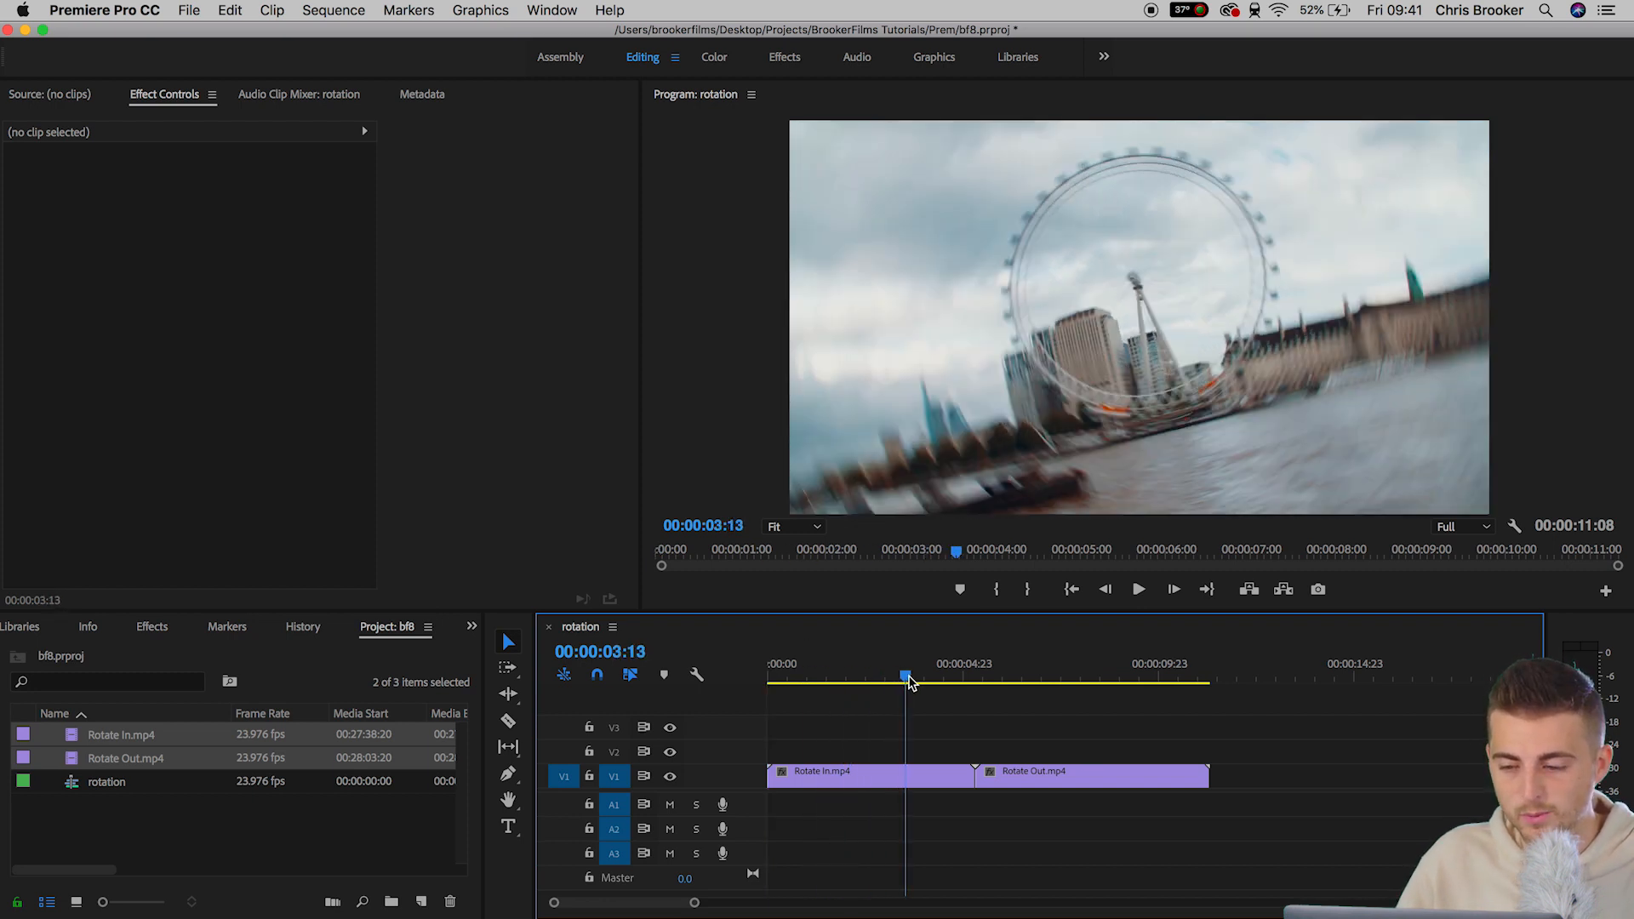
pyautogui.moveTo(904, 676); pyautogui.dragTo(878, 675)
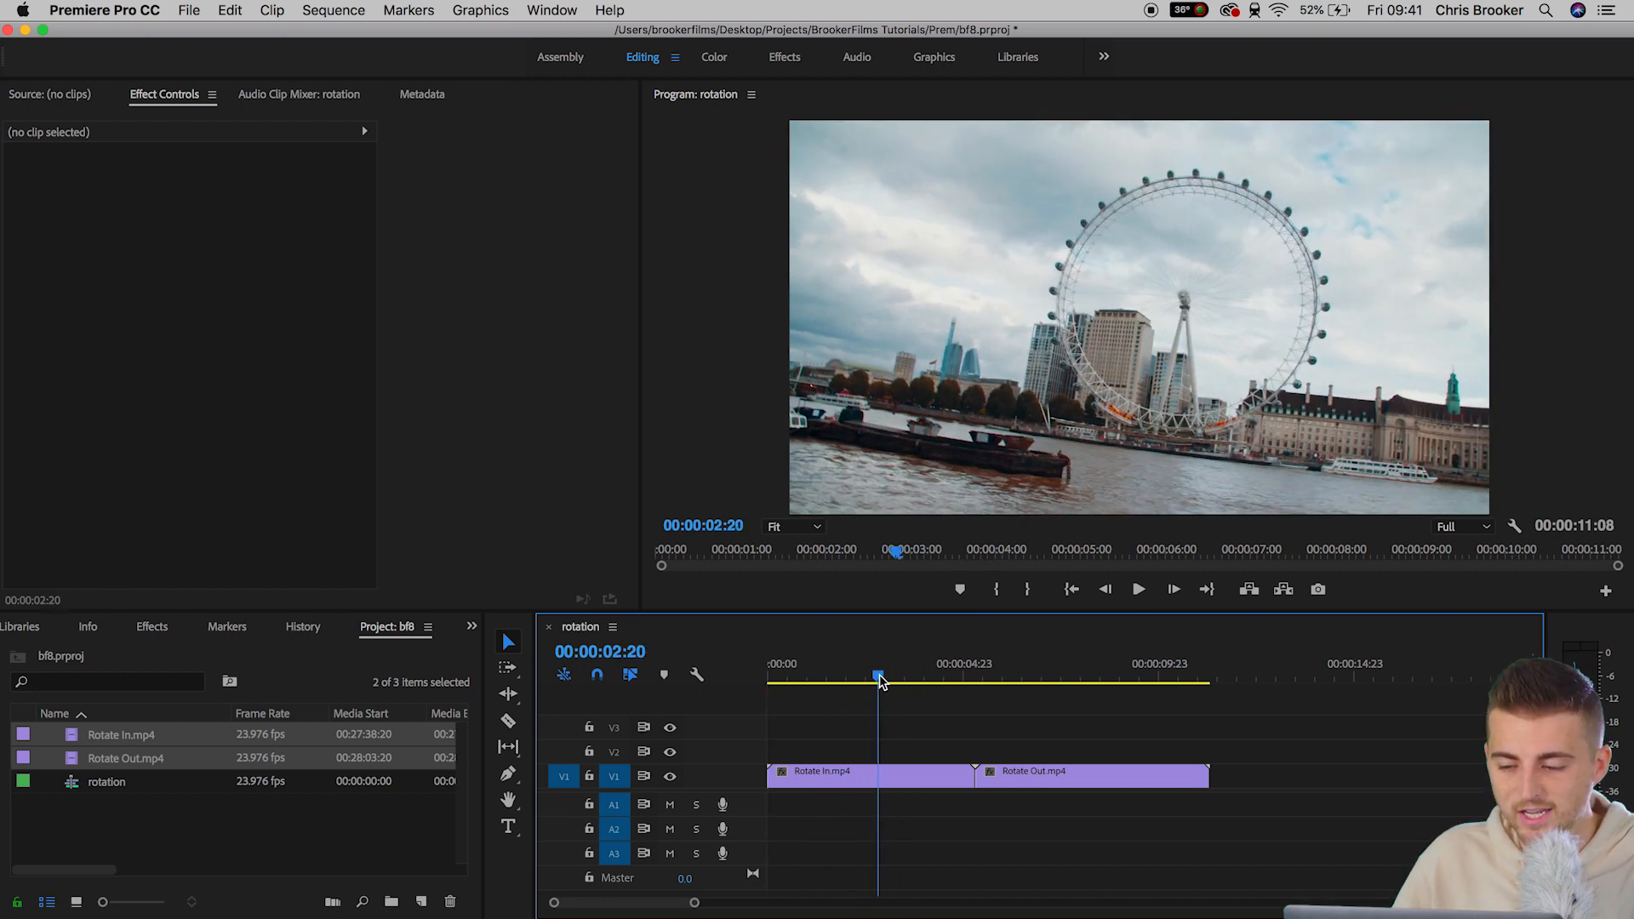
pyautogui.moveTo(878, 676); pyautogui.dragTo(912, 676)
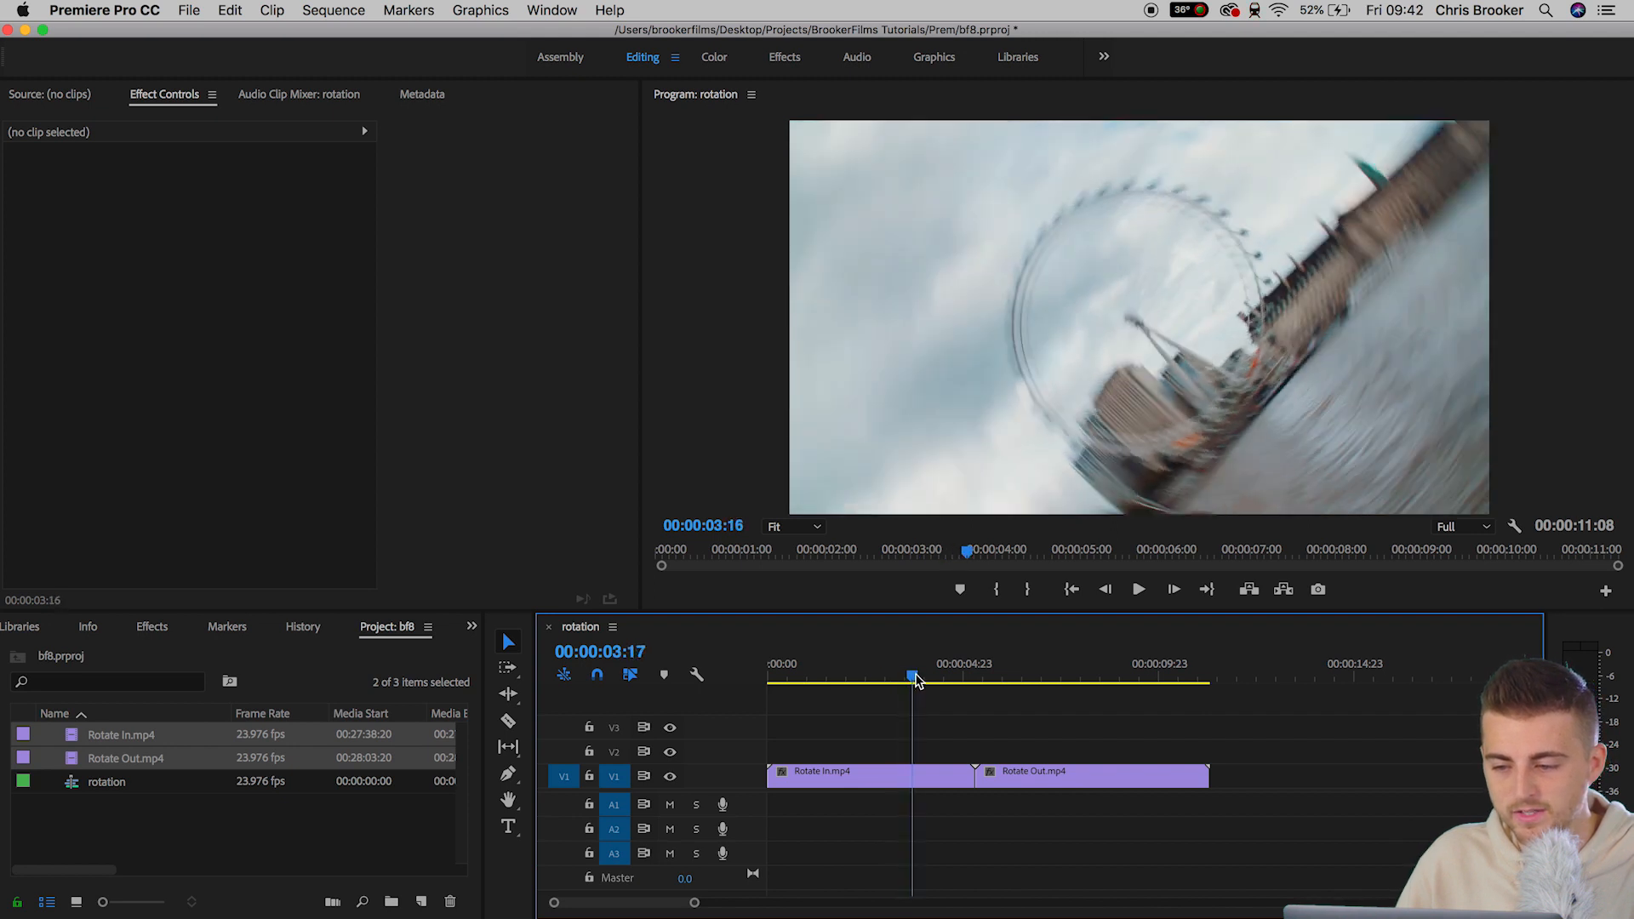
pyautogui.moveTo(913, 679); pyautogui.dragTo(929, 679)
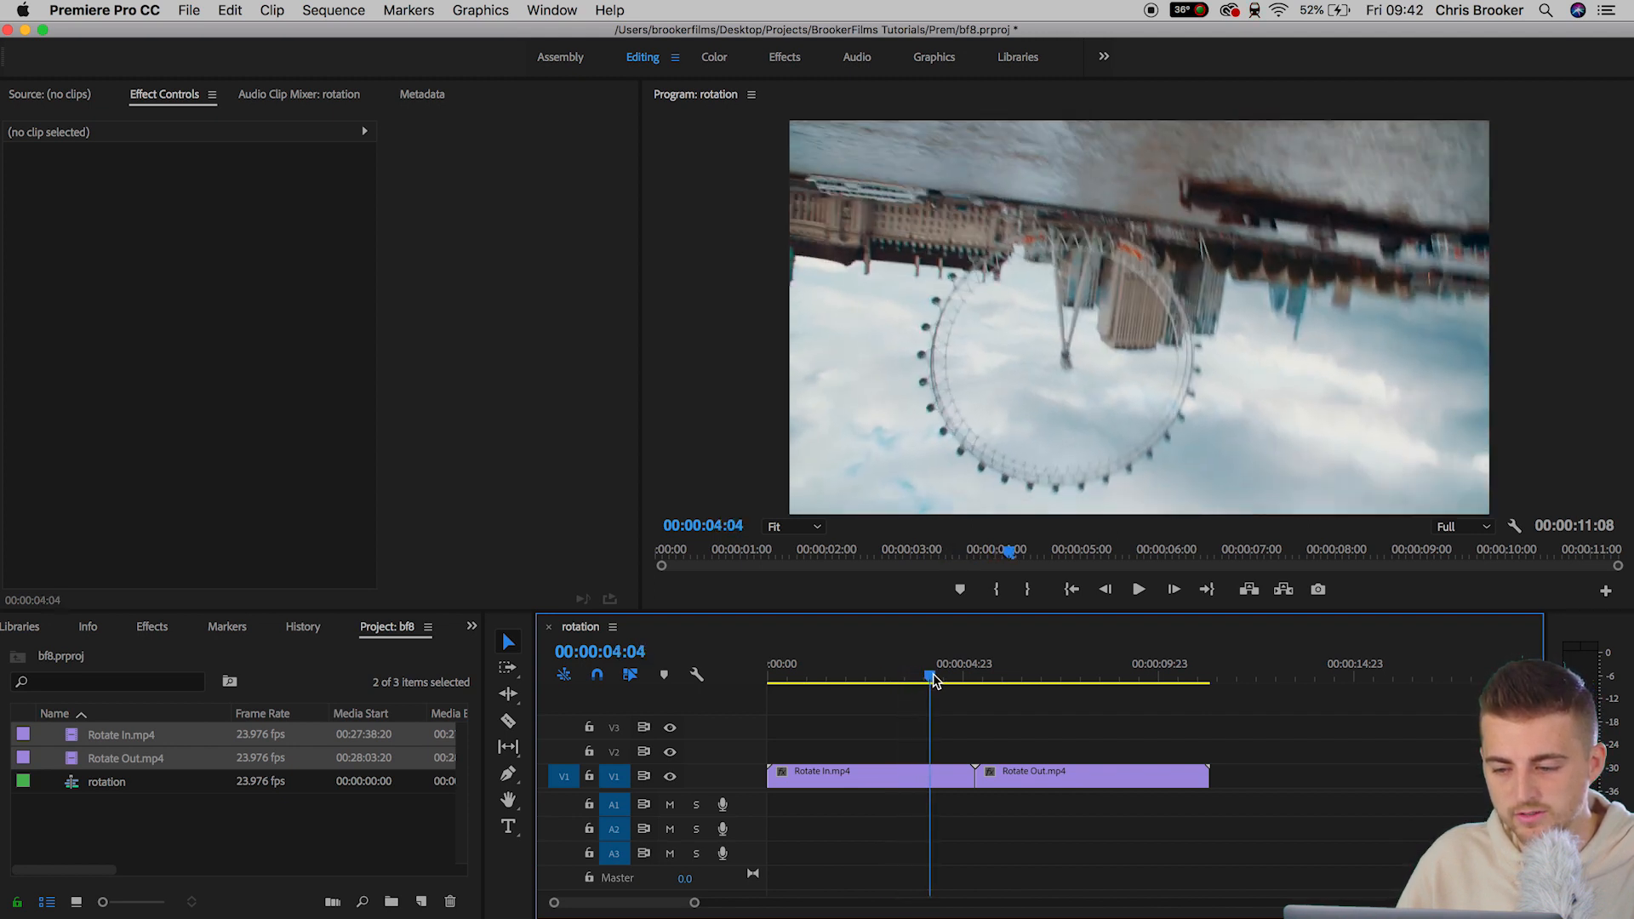
pyautogui.click(960, 771)
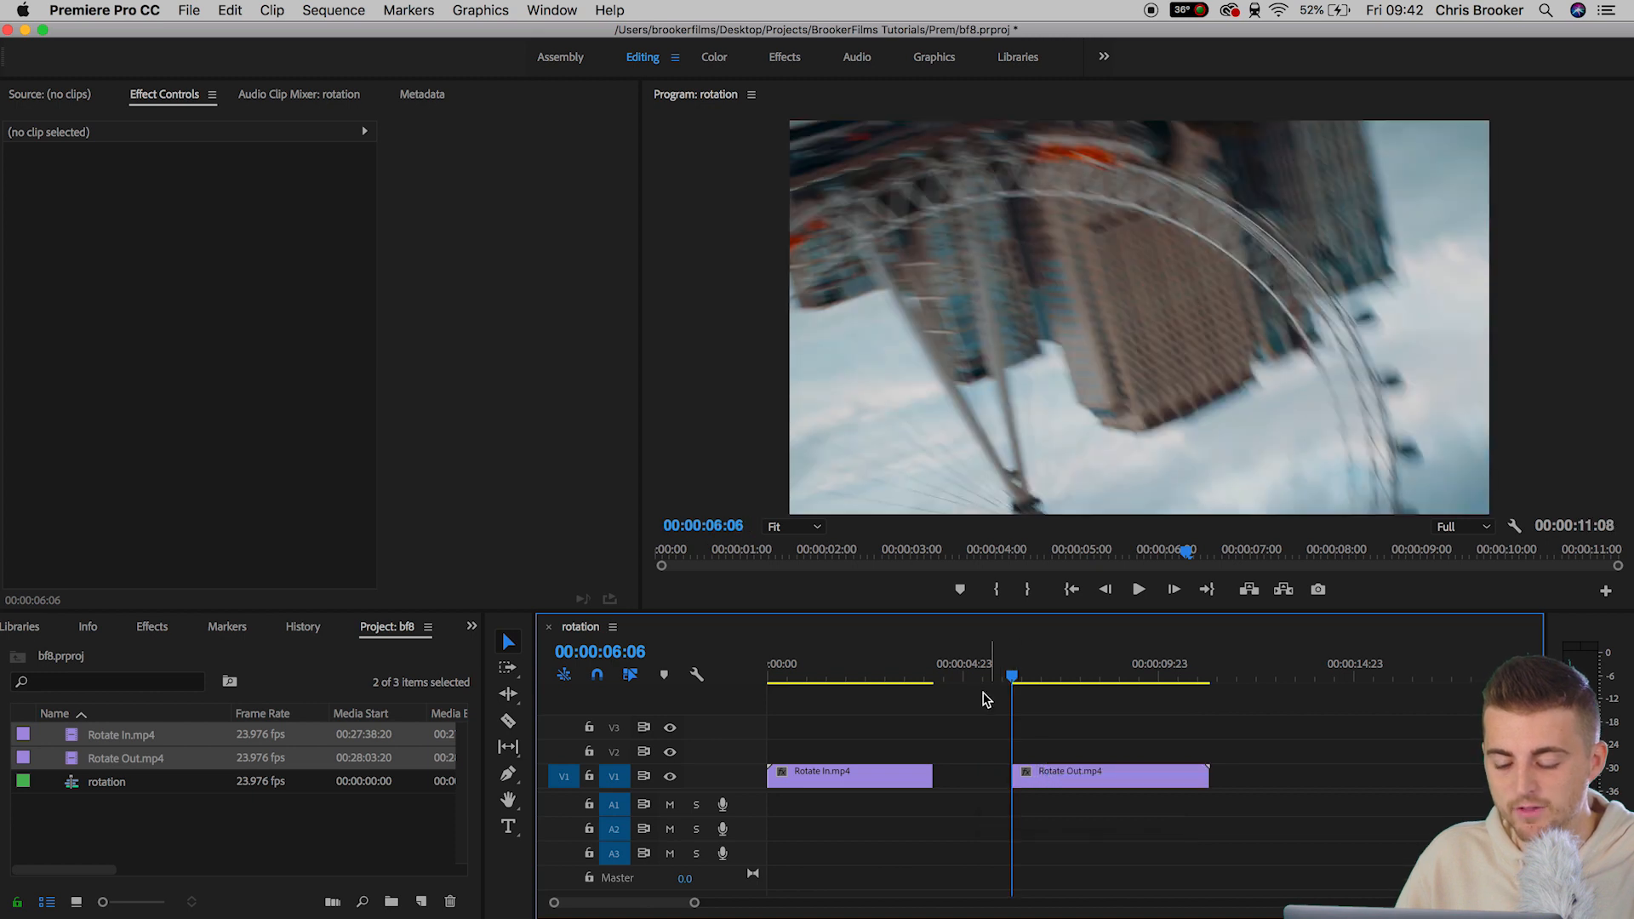
pyautogui.moveTo(1110, 776); pyautogui.dragTo(1016, 776)
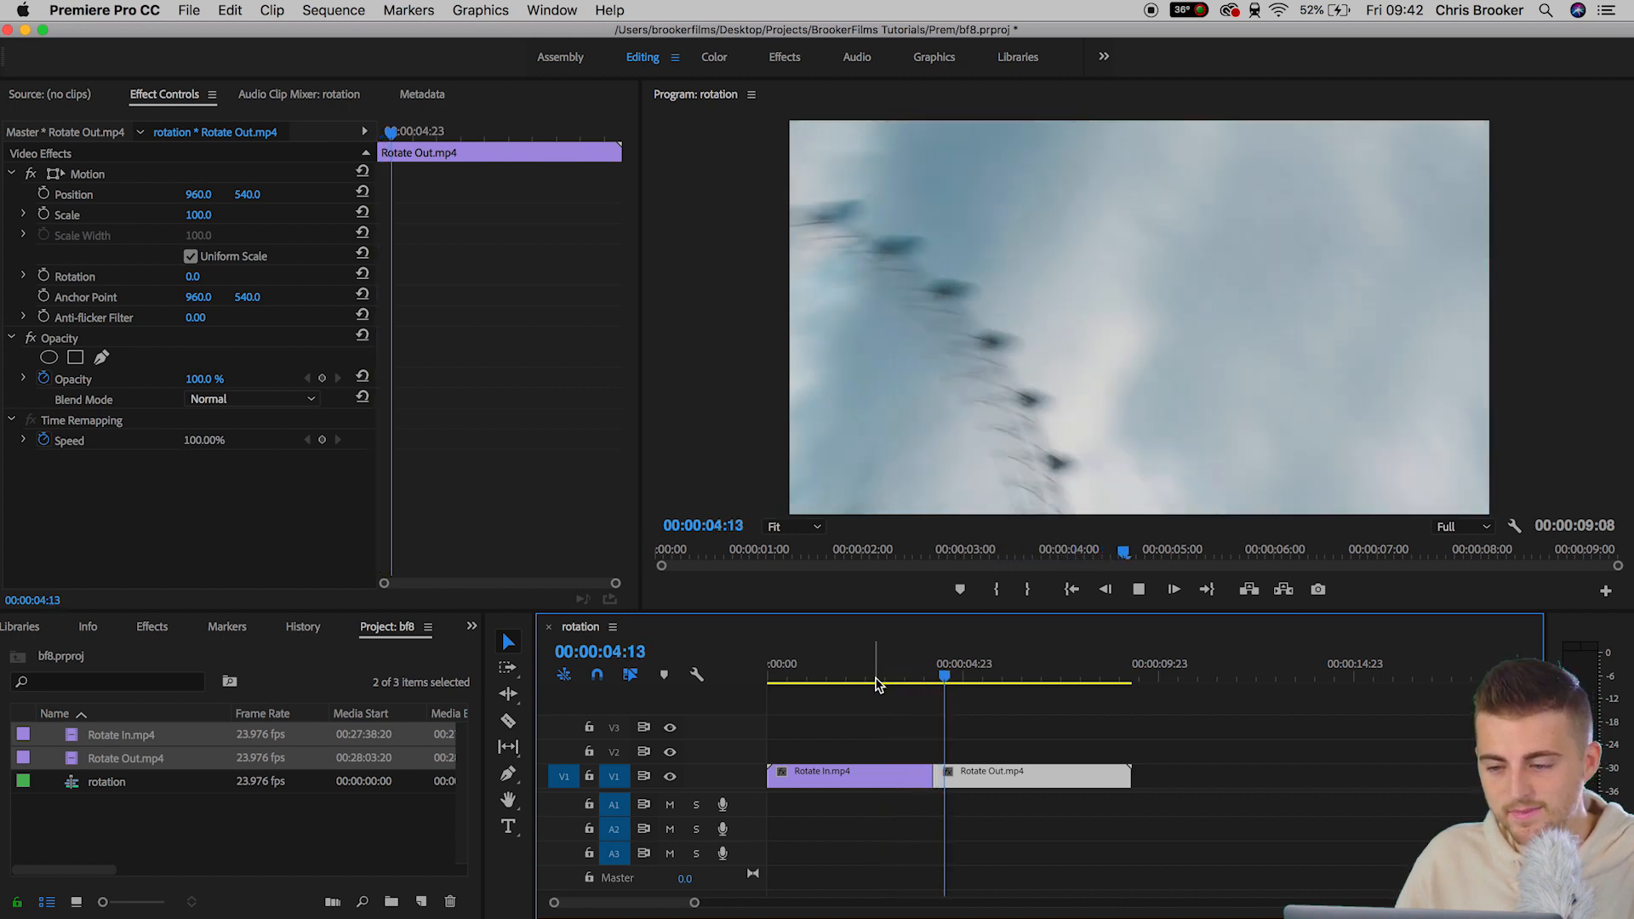
# - Remove the black gap so Rotate In cuts straight into Rotate Out, checking the join
pyautogui.click(1023, 675)
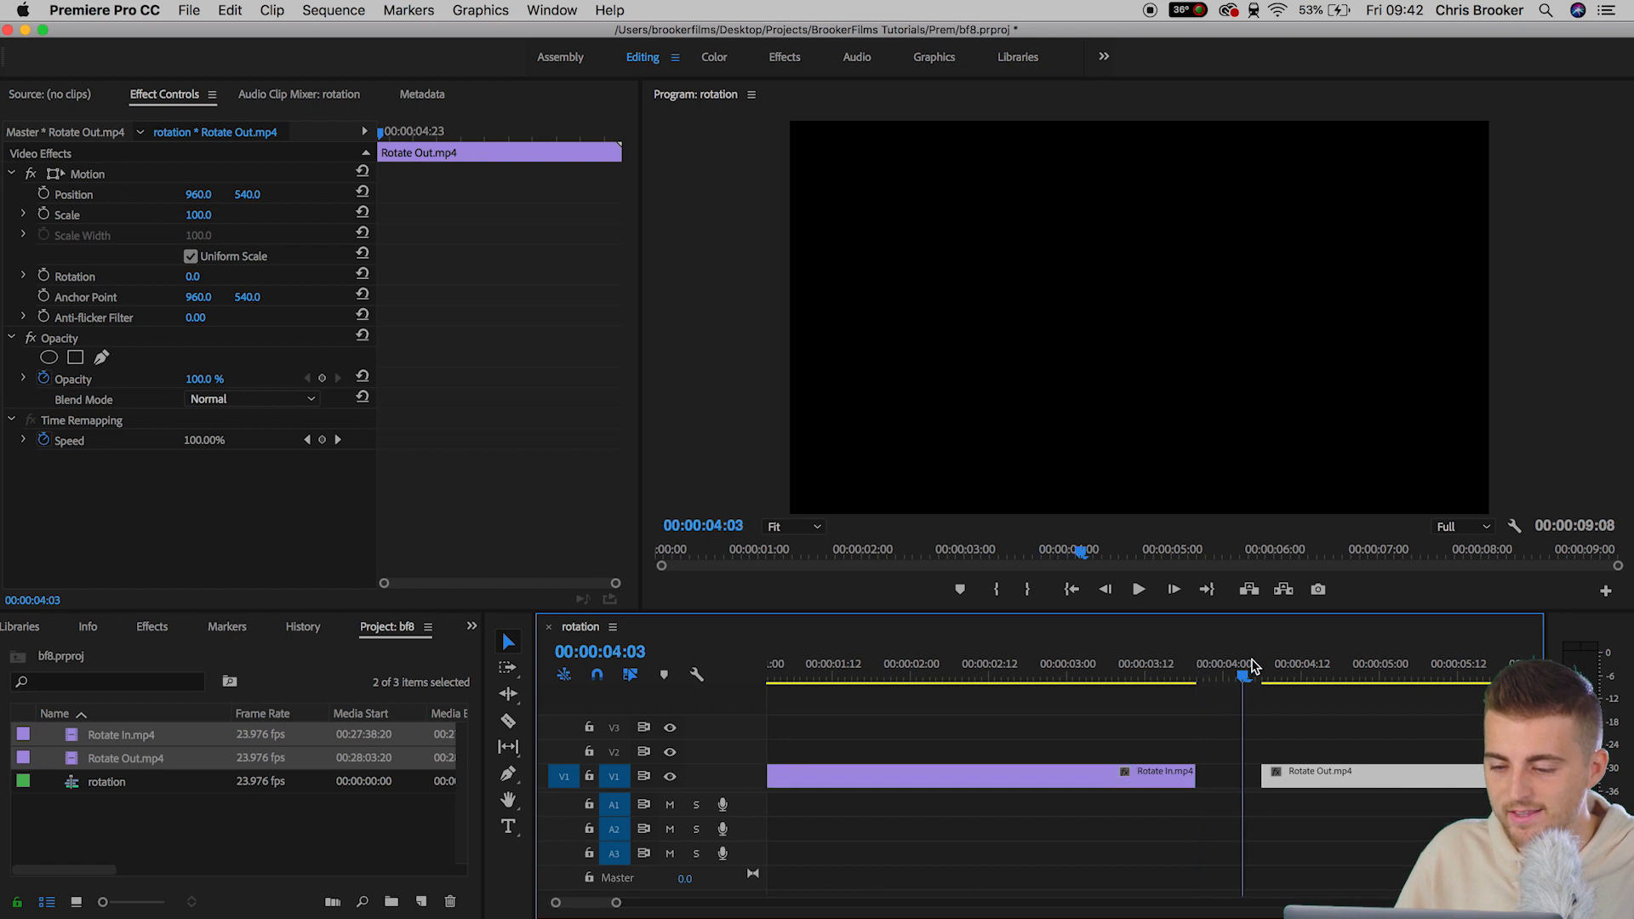
pyautogui.click(1334, 674)
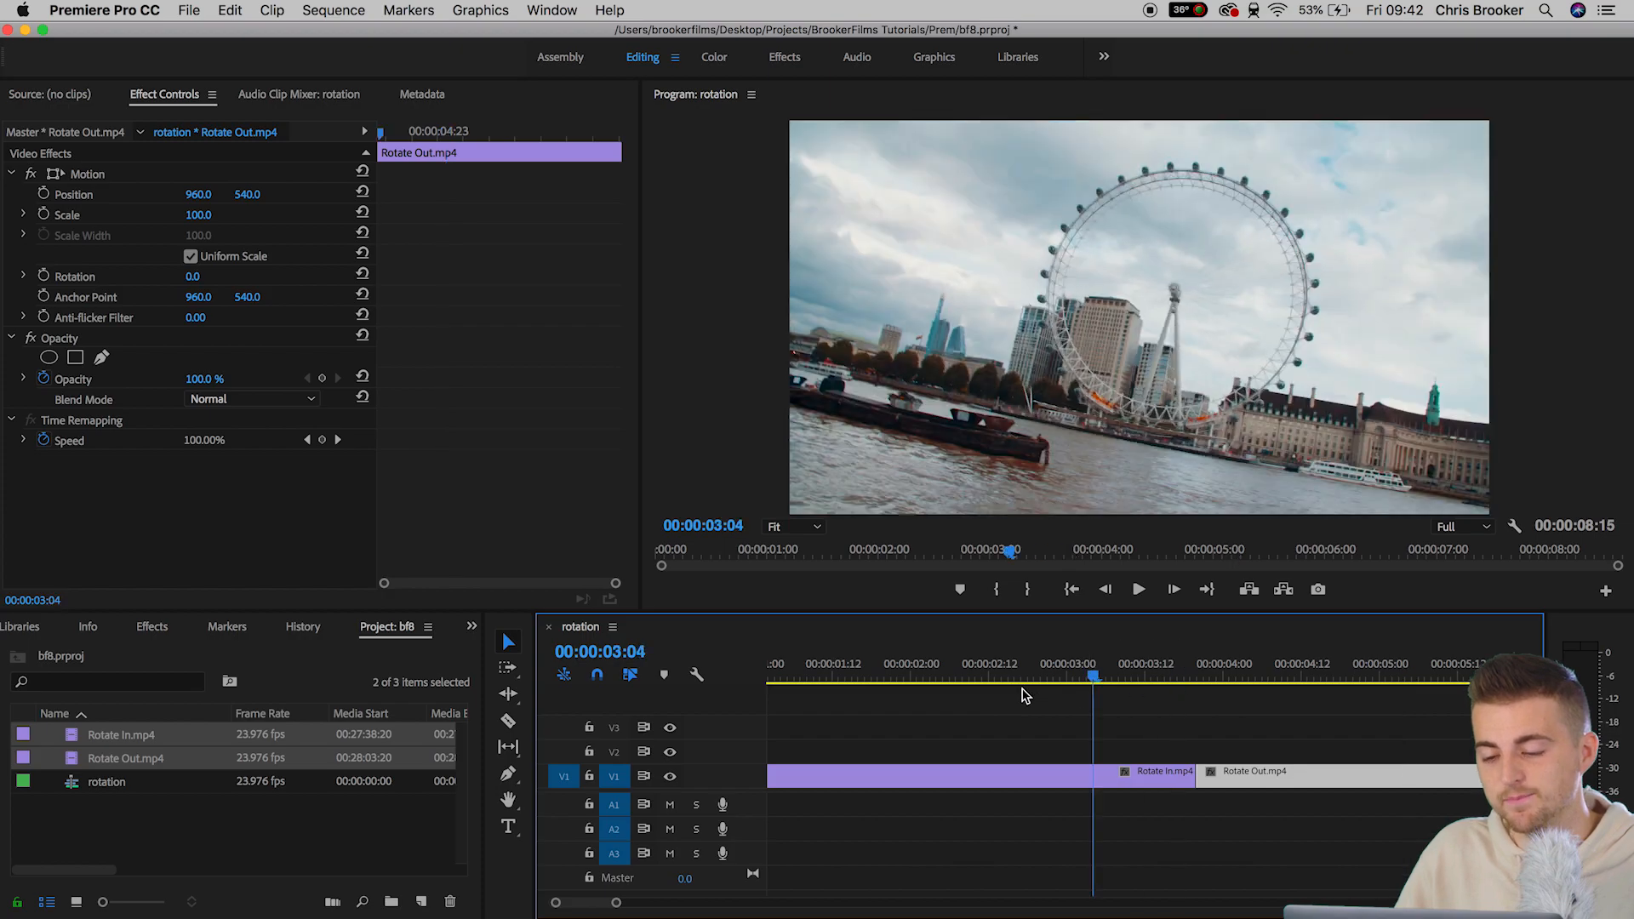
pyautogui.click(1035, 674)
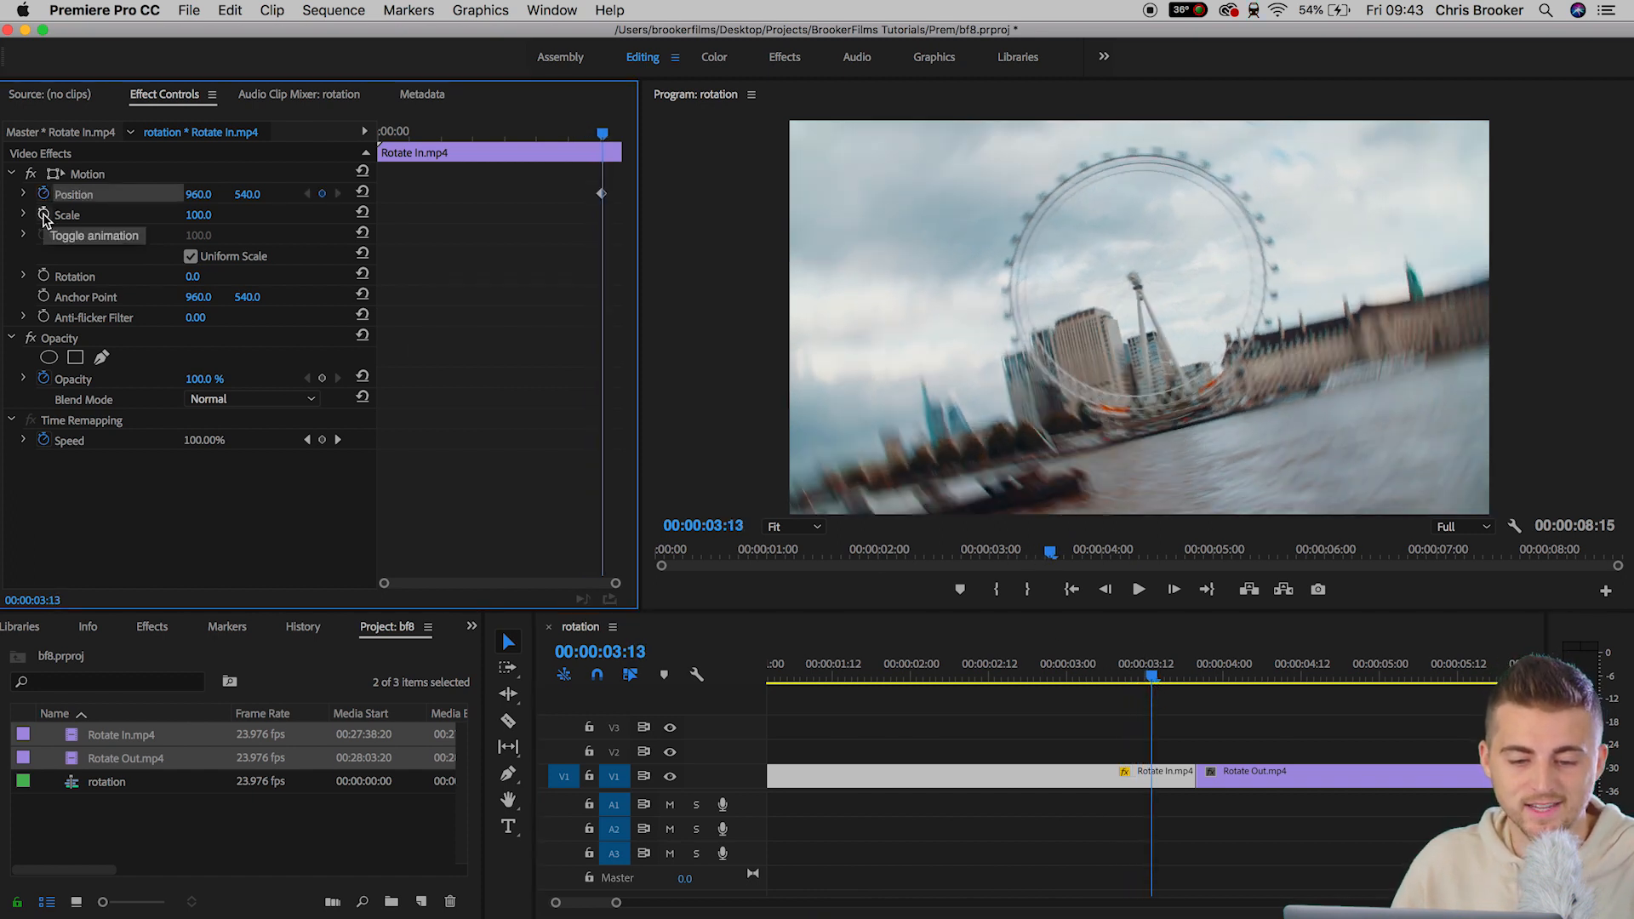
# - Animate Rotate In's Scale so its end keyframe reaches 239% at position 200, 946
pyautogui.click(43, 214)
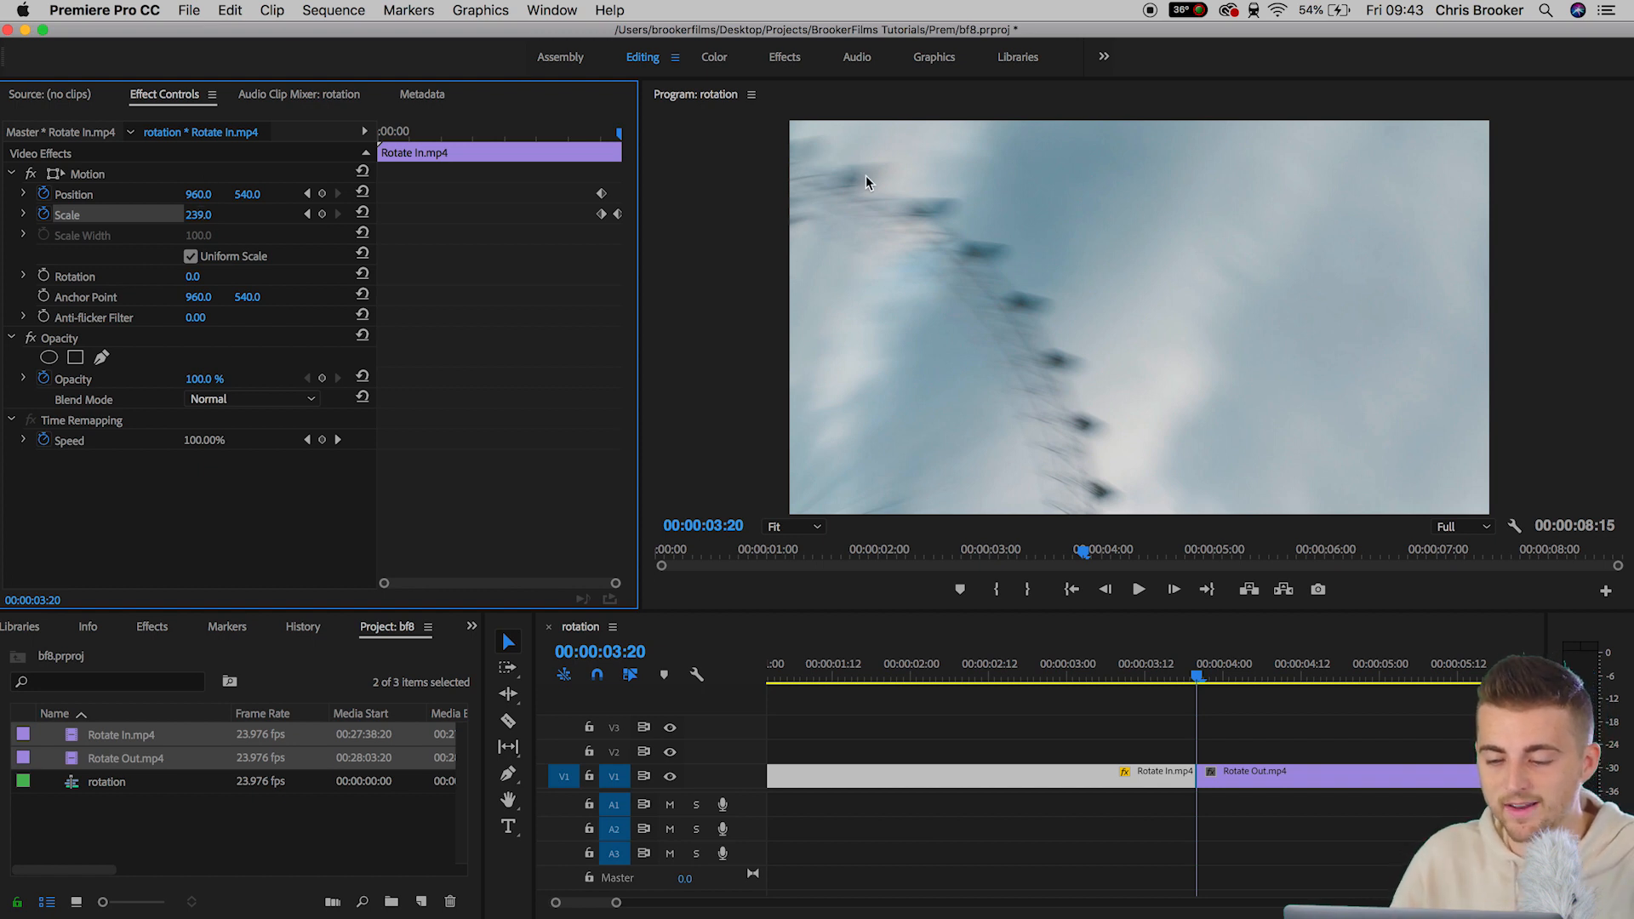
pyautogui.moveTo(844, 174)
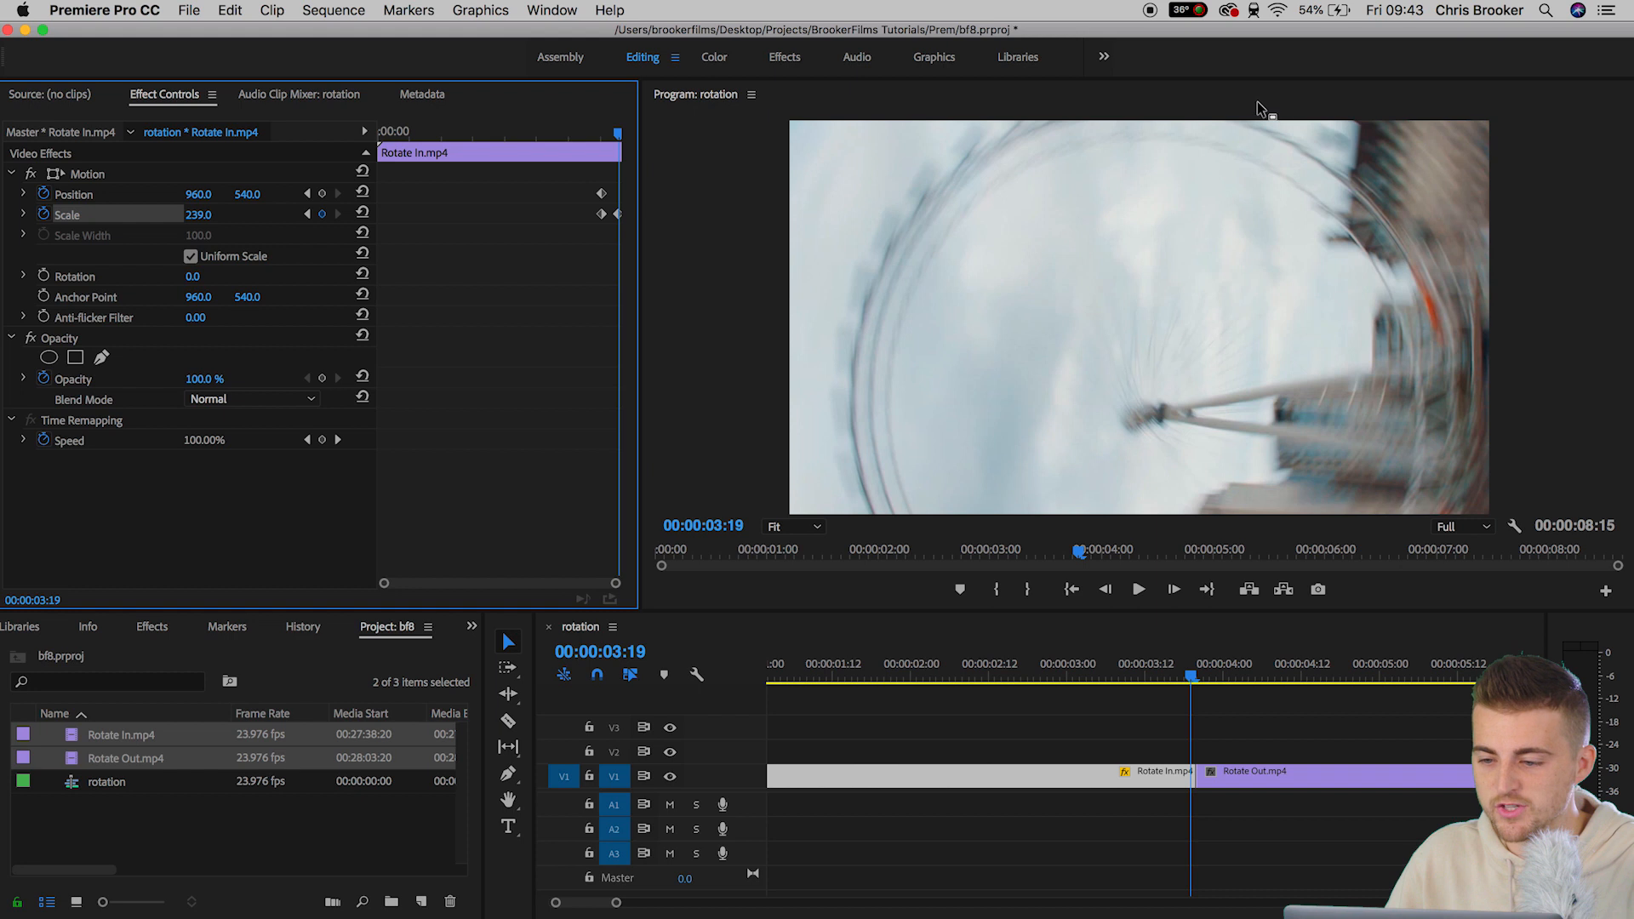
pyautogui.moveTo(1236, 133)
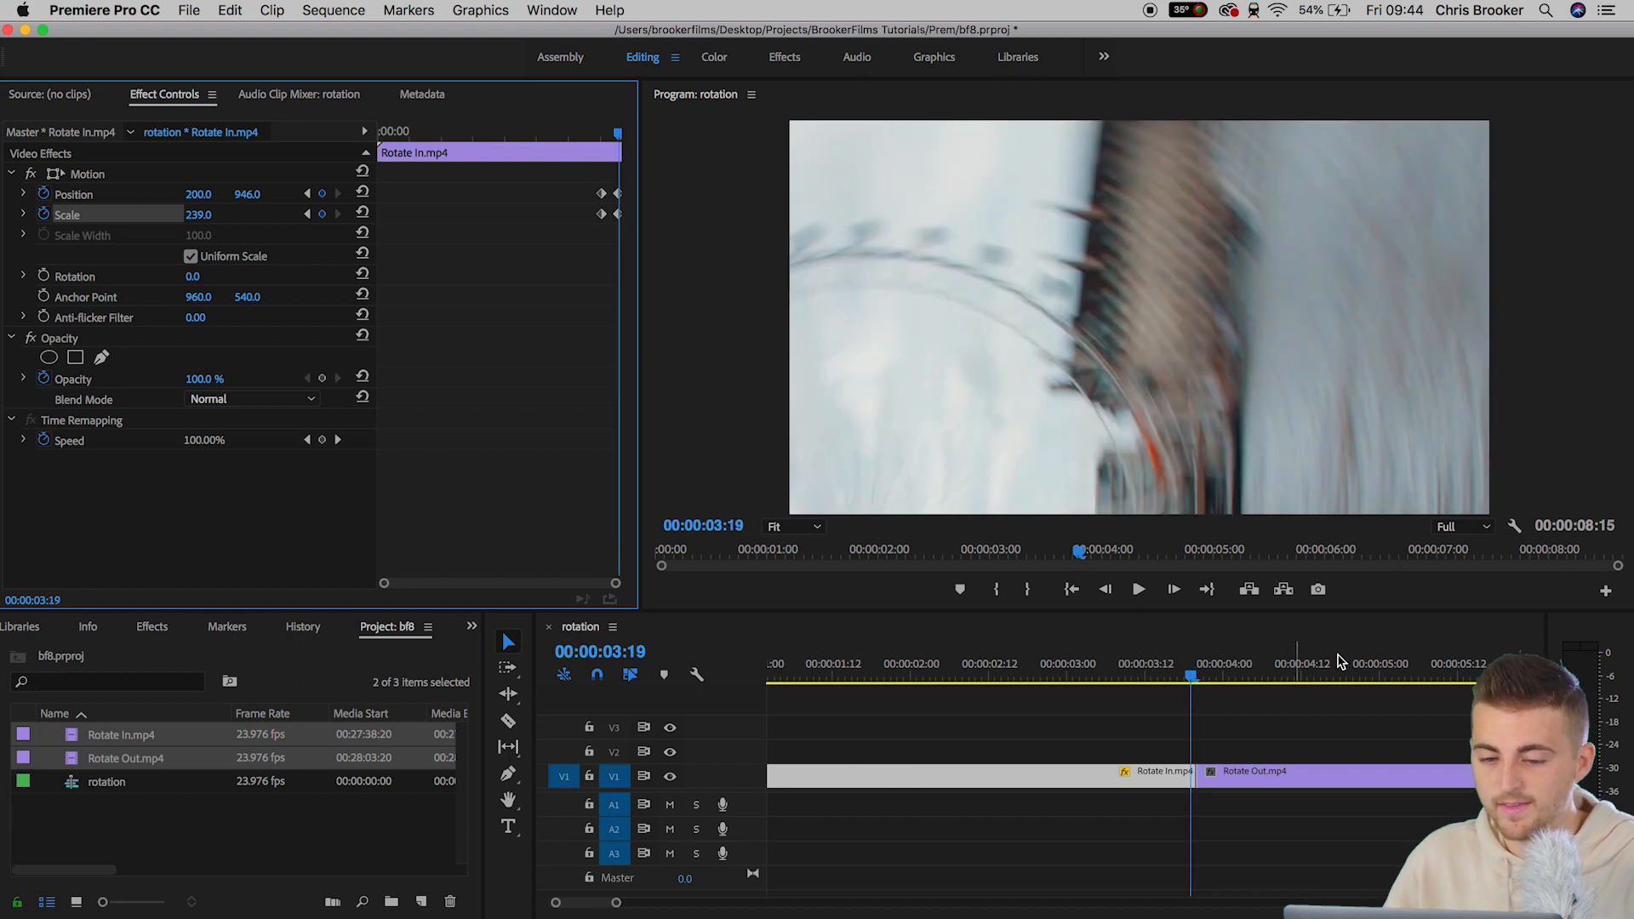
# - Set the Position and Scale keyframes to Ease In temporal interpolation
pyautogui.click(1137, 589)
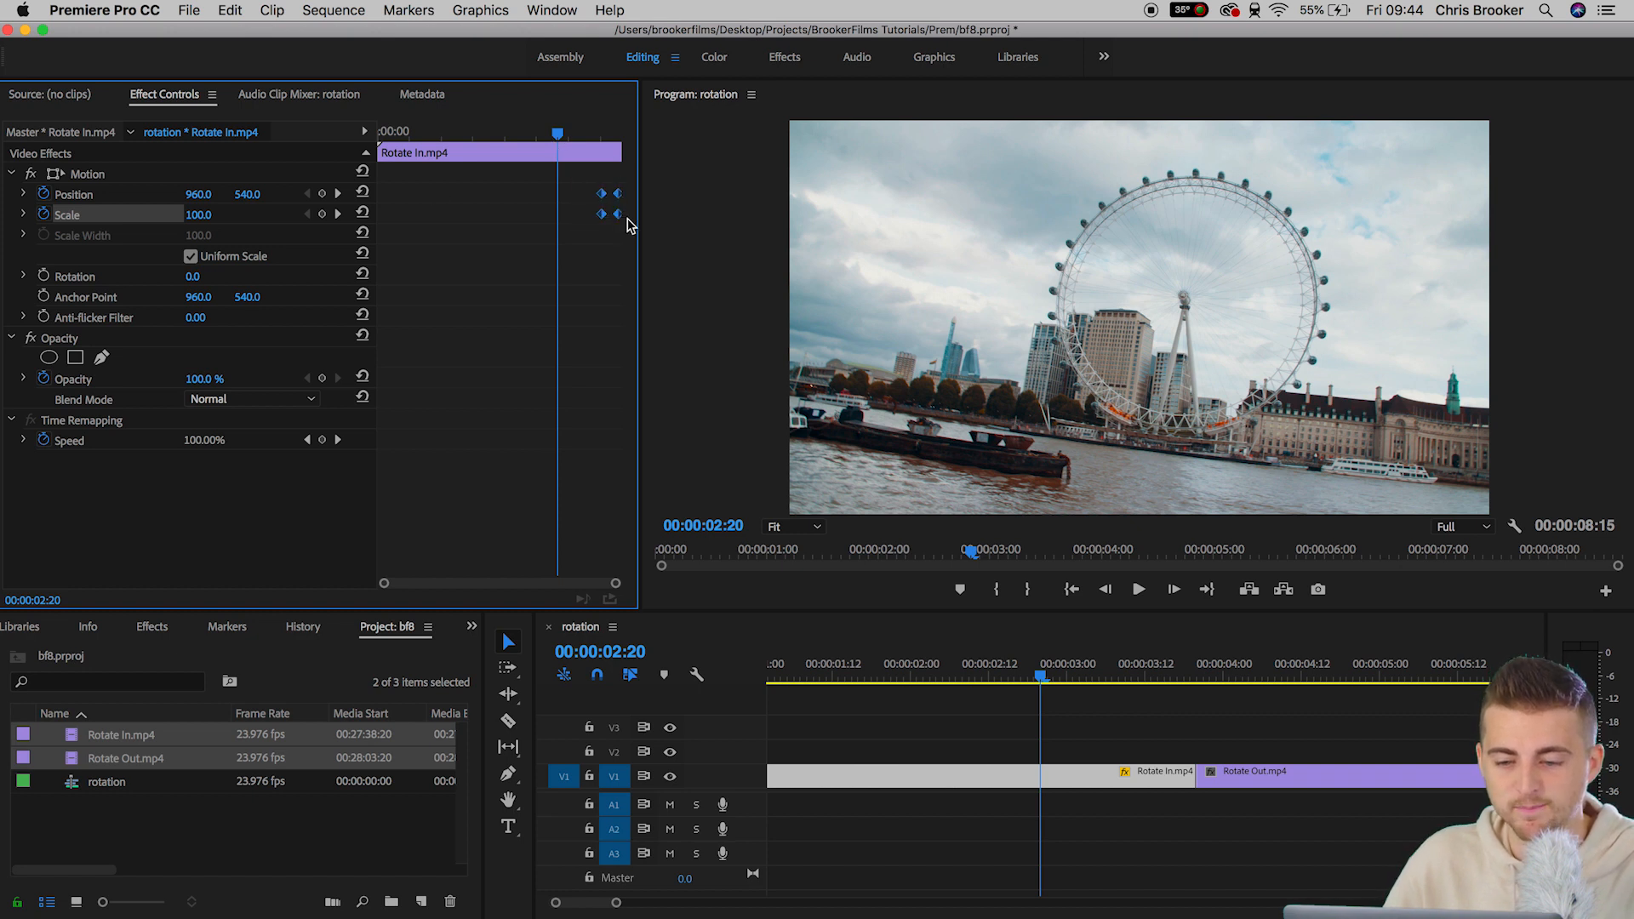
pyautogui.rightClick(630, 225)
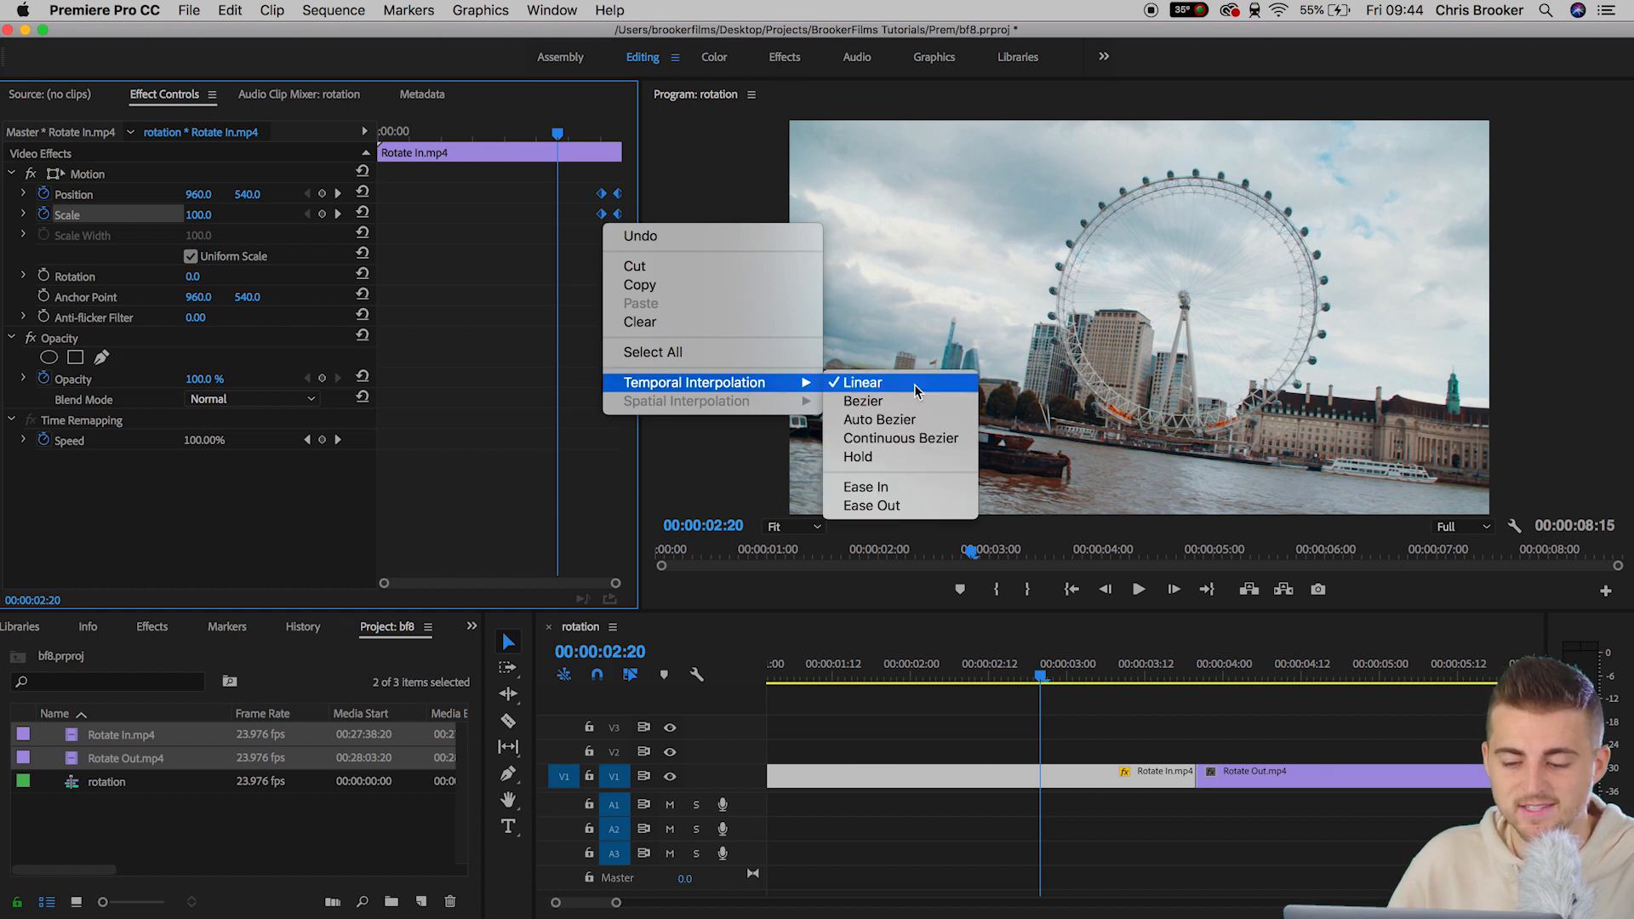
pyautogui.click(861, 381)
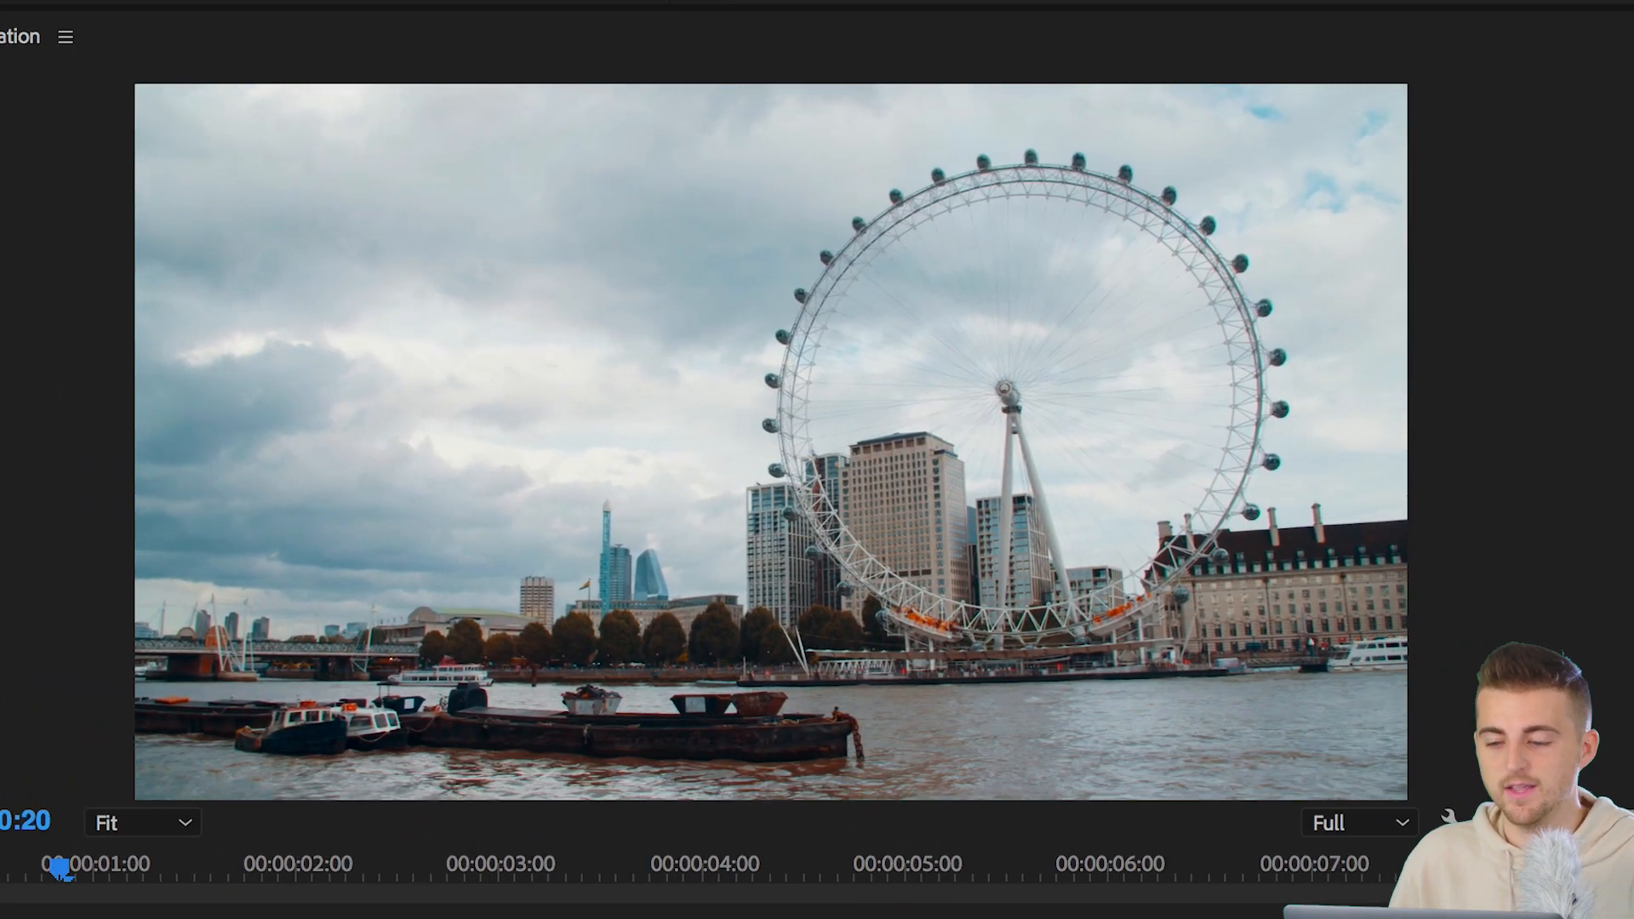
pyautogui.moveTo(63, 868); pyautogui.dragTo(463, 868)
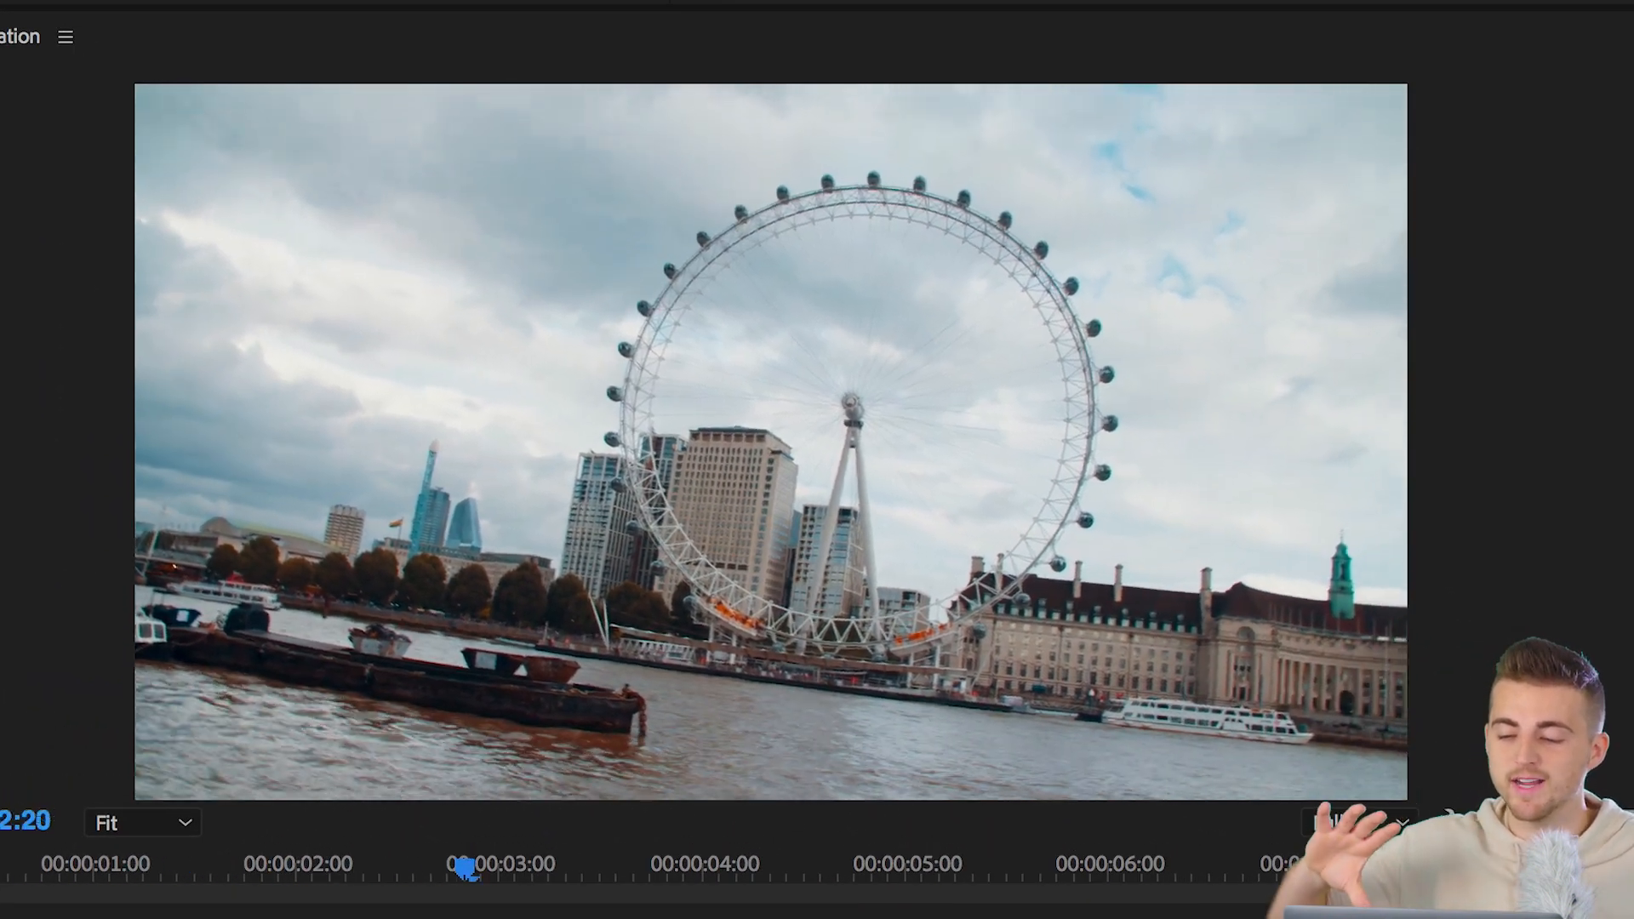